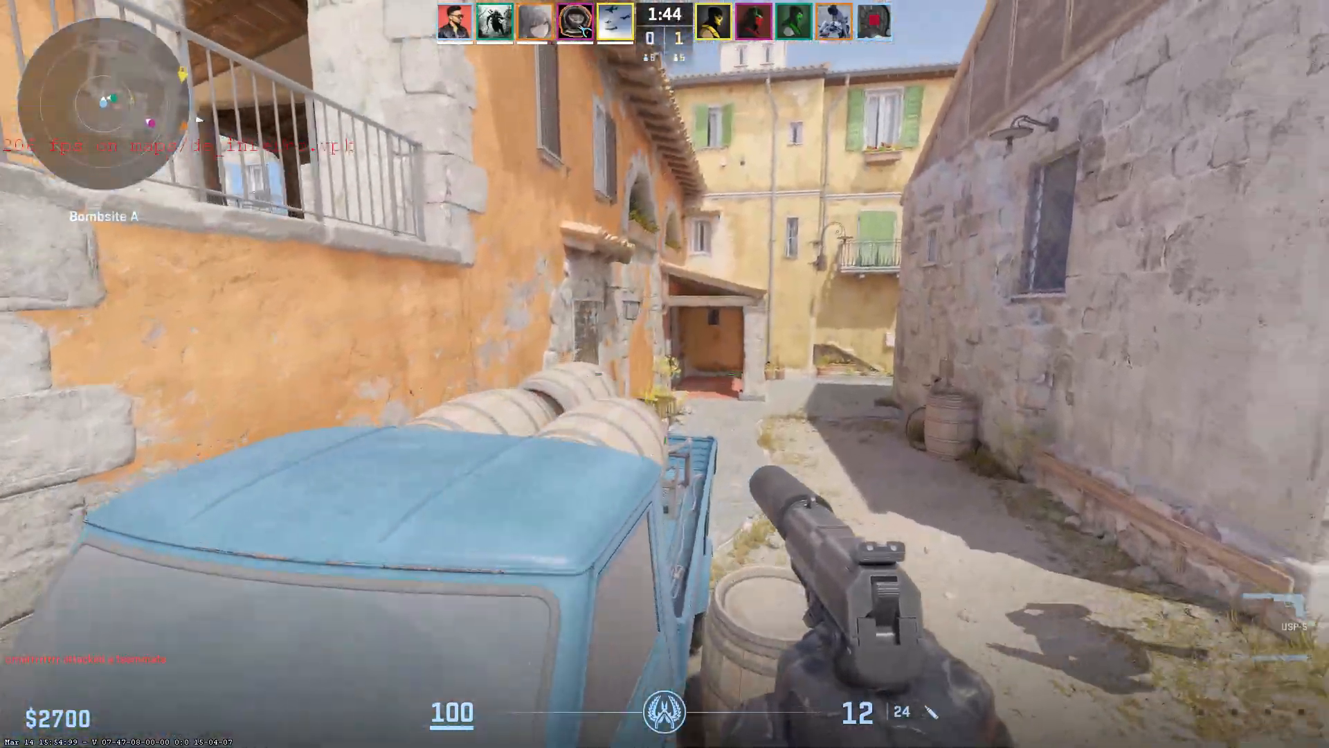
mouse_move(664, 373)
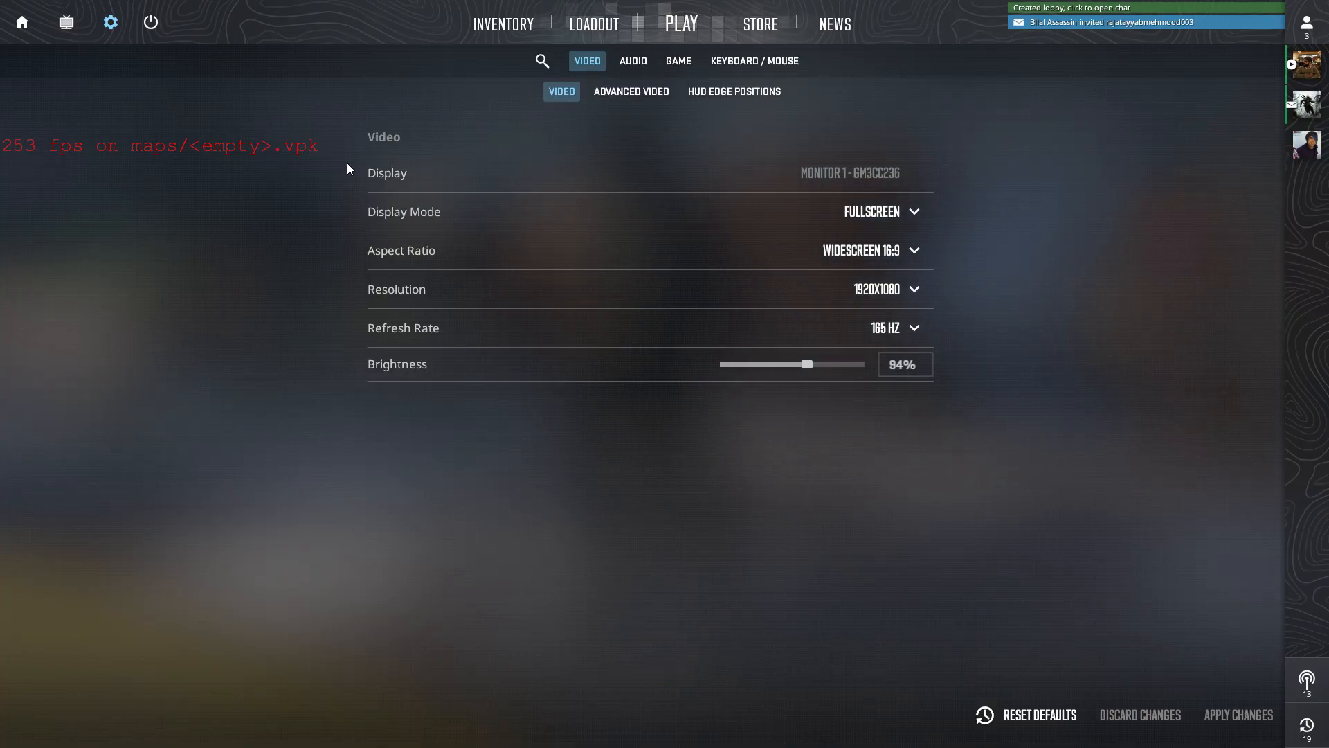
- Review the Advanced Video settings (V-Sync off, Reflex on, 1000 FPS cap, low presets), then quit the game
click(631, 91)
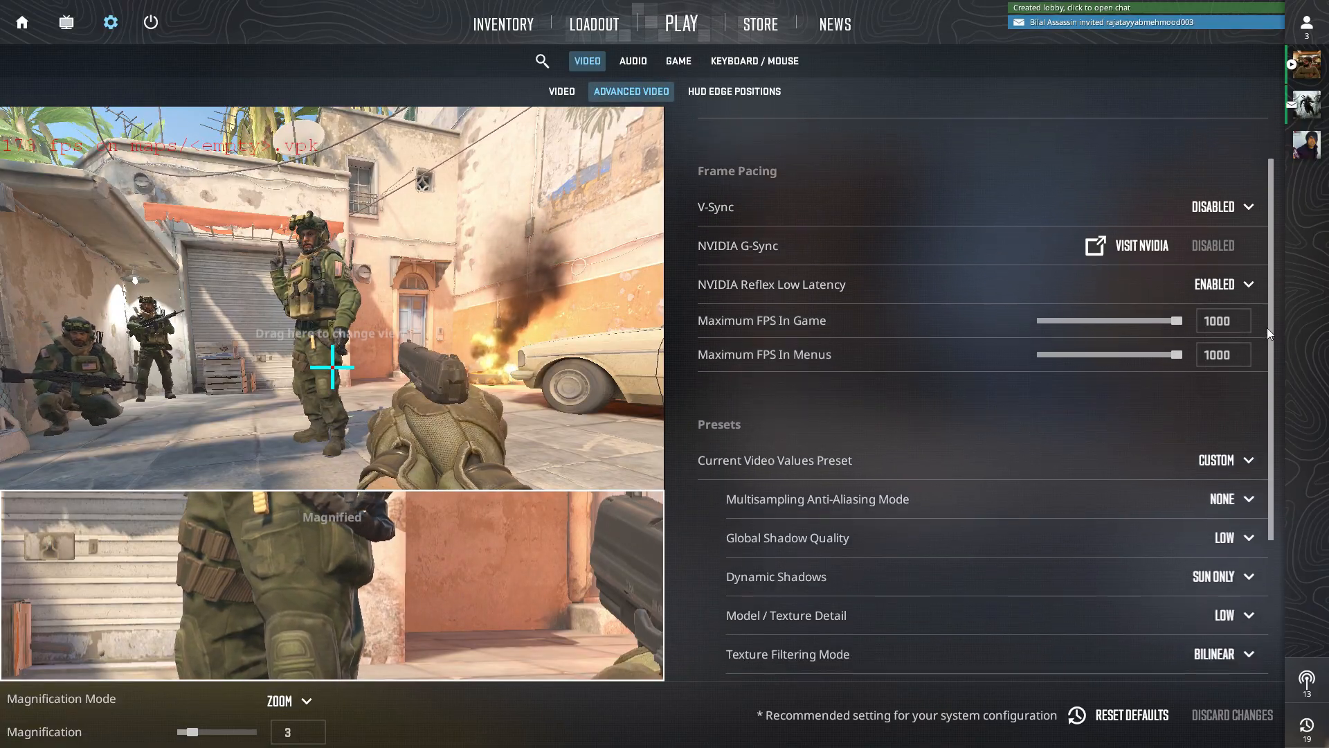
scroll(down, 3)
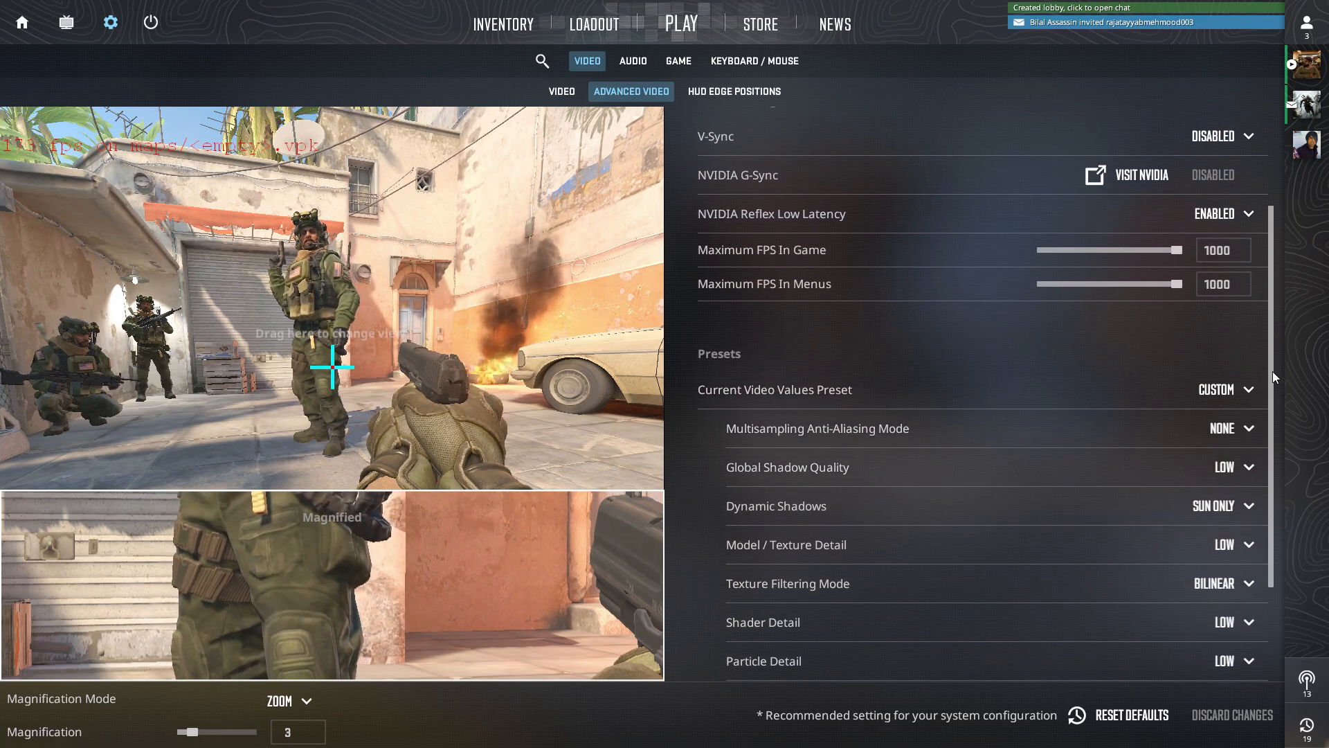
scroll(down, 3)
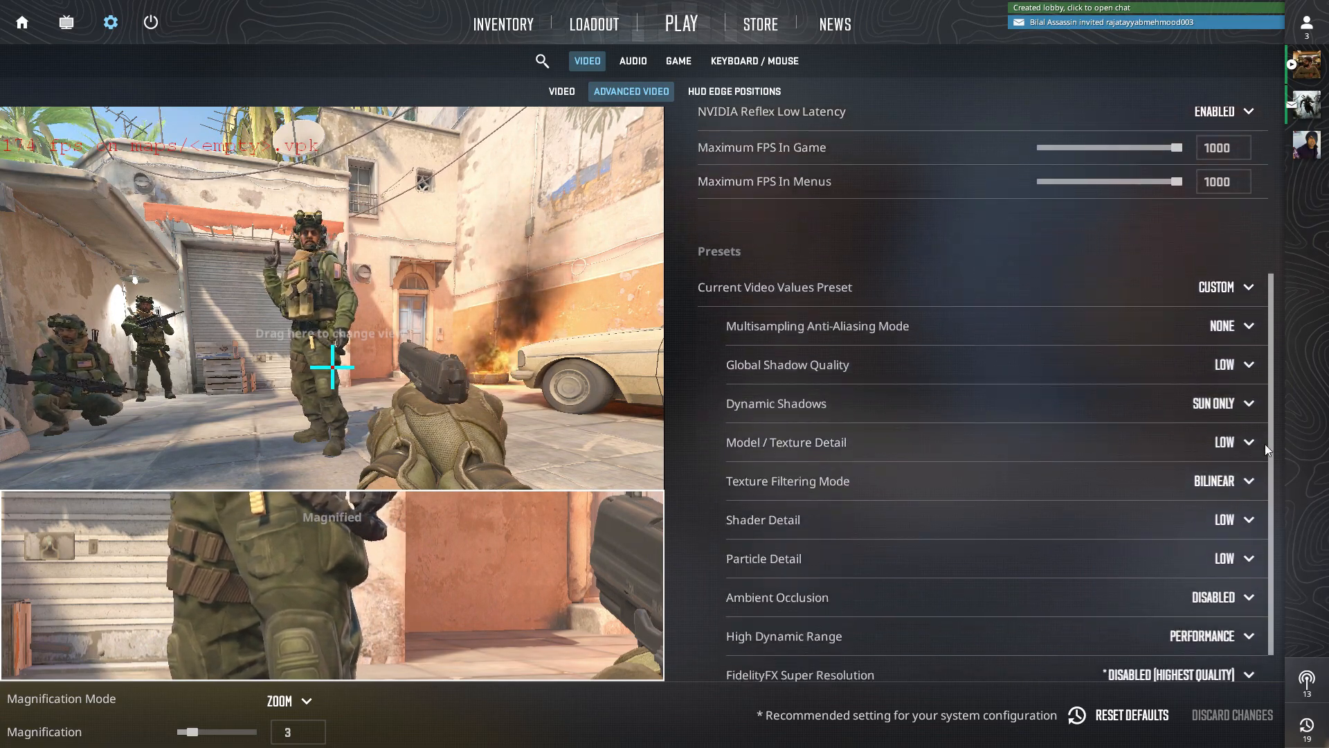
click(561, 91)
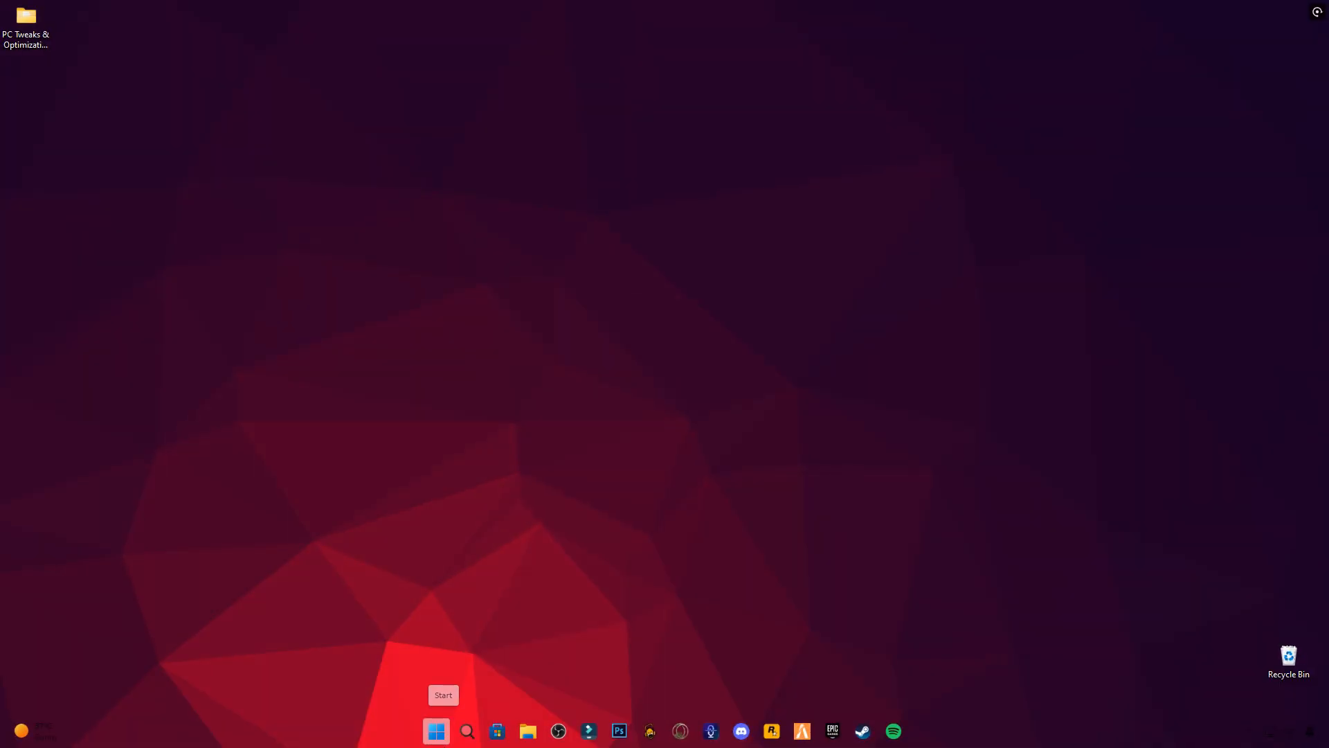
- Check Windows Update from Settings and confirm the PC is up to date
click(437, 731)
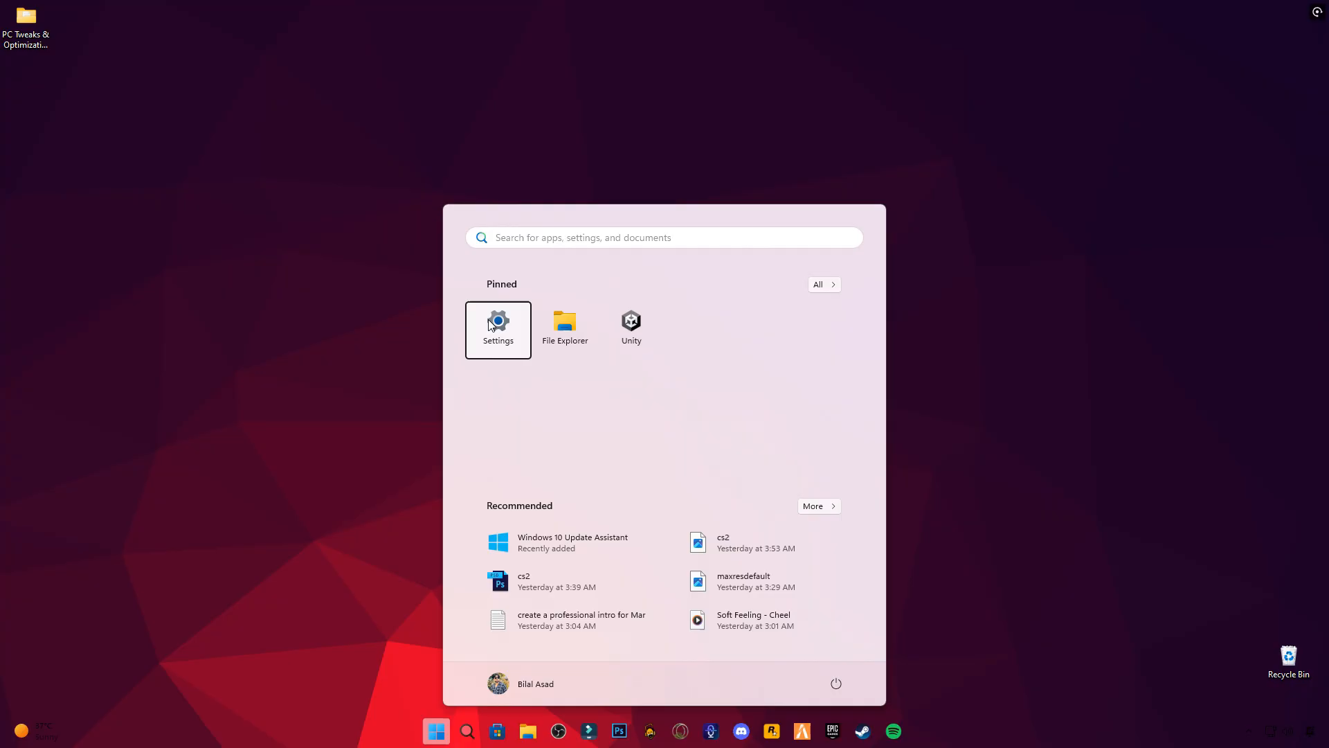
click(497, 329)
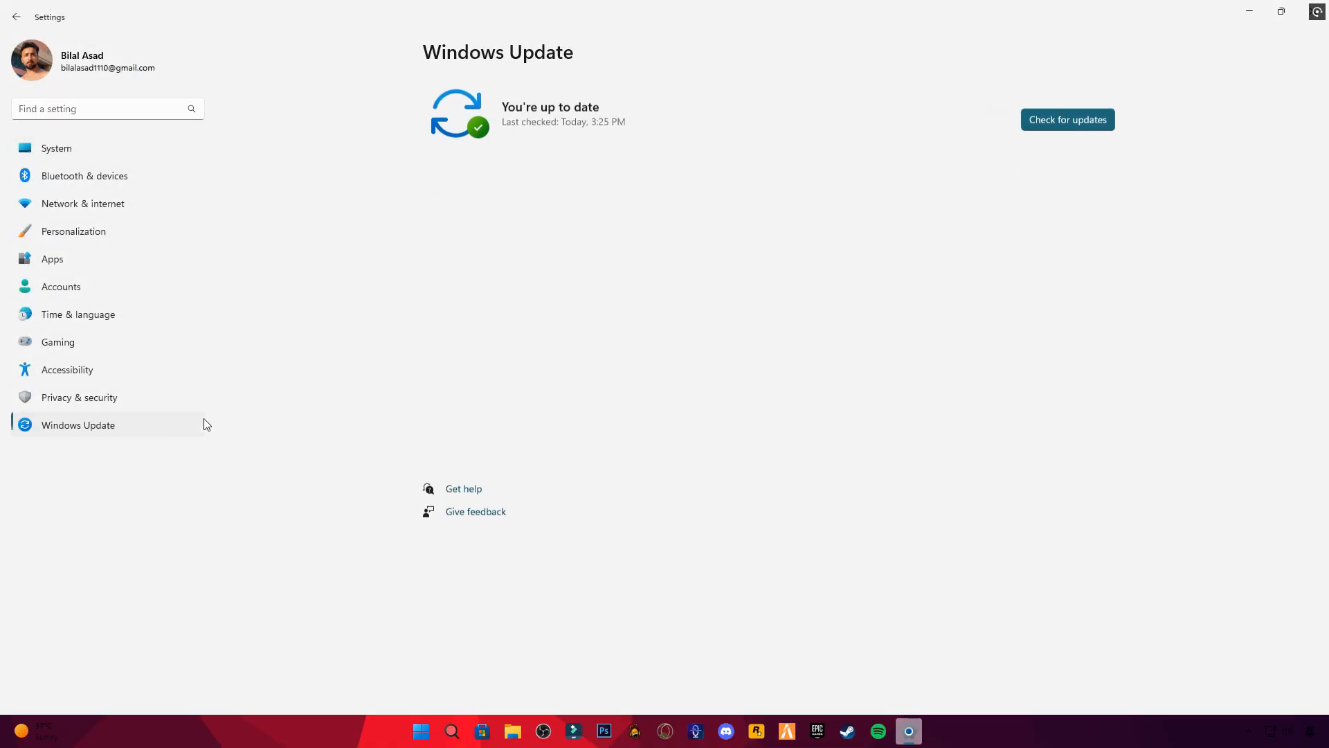
click(1067, 119)
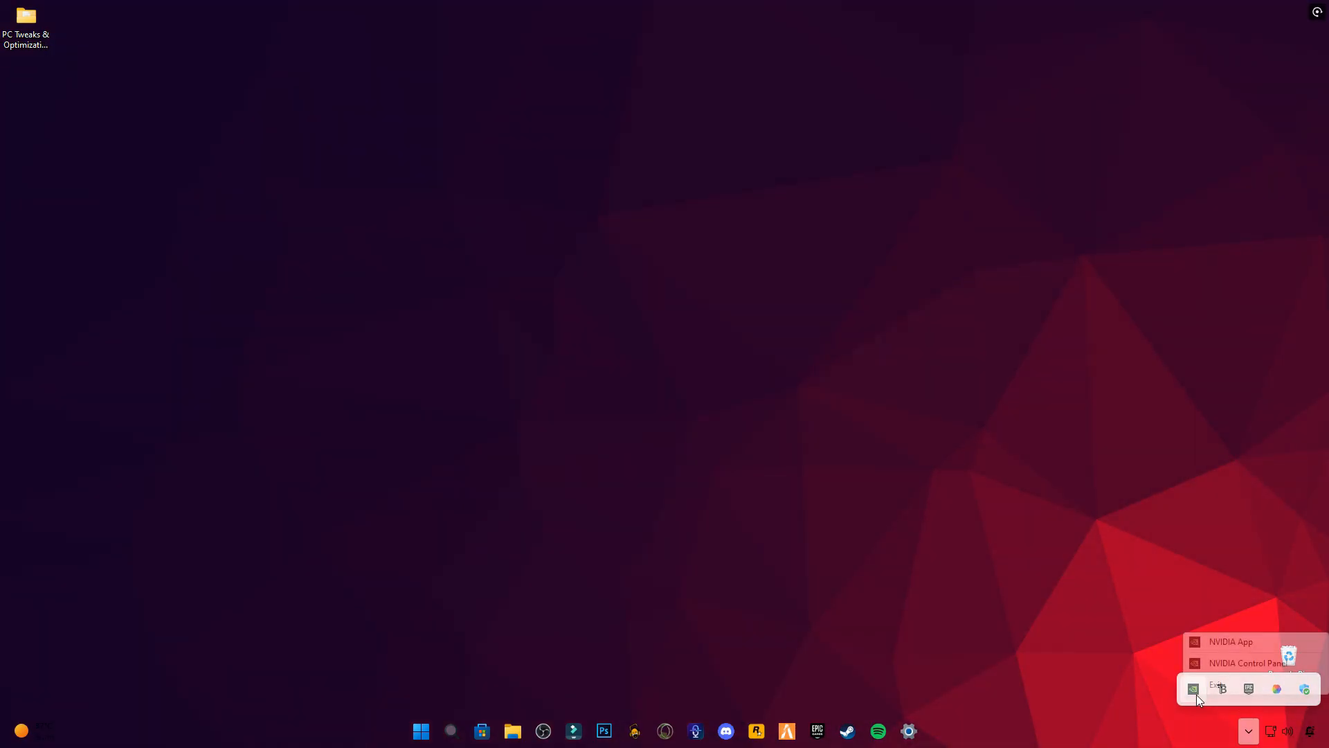
- Confirm in NVIDIA App's Drivers view that Game Ready Driver 581.29 is current, then close it
click(1229, 641)
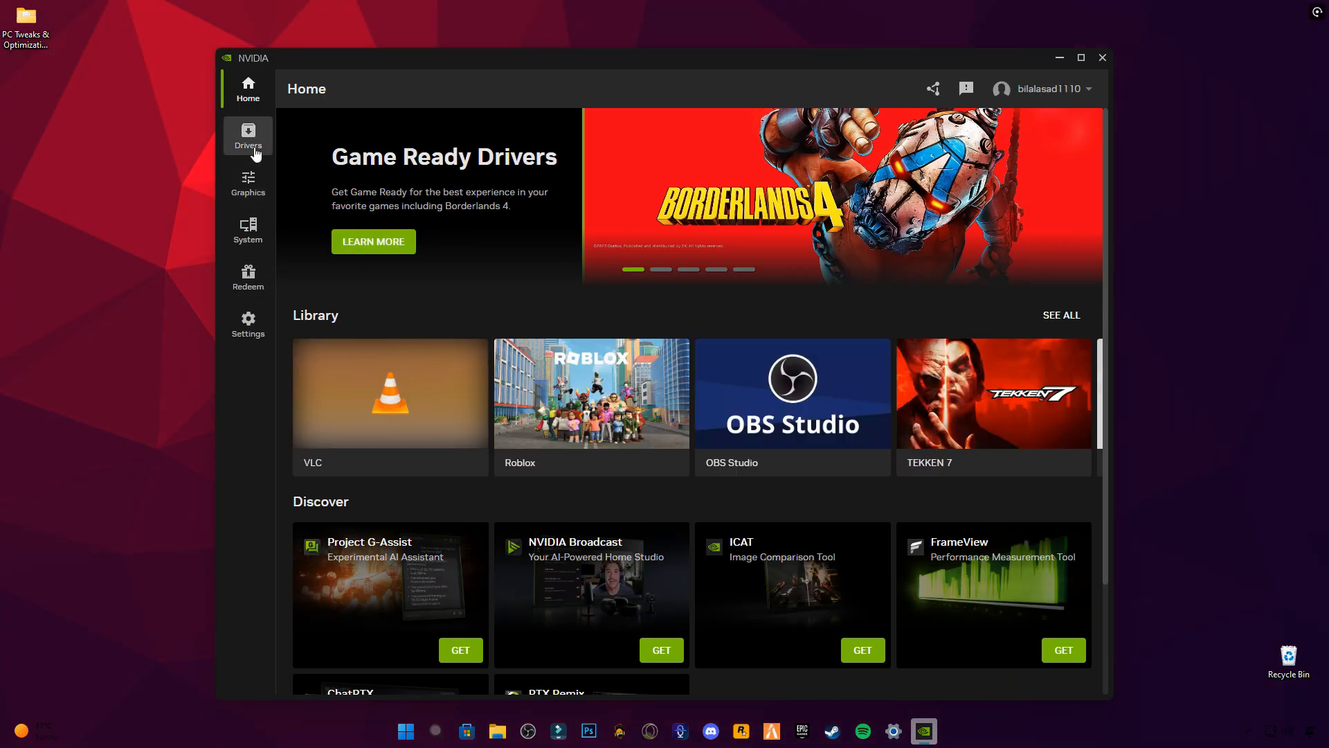
click(248, 135)
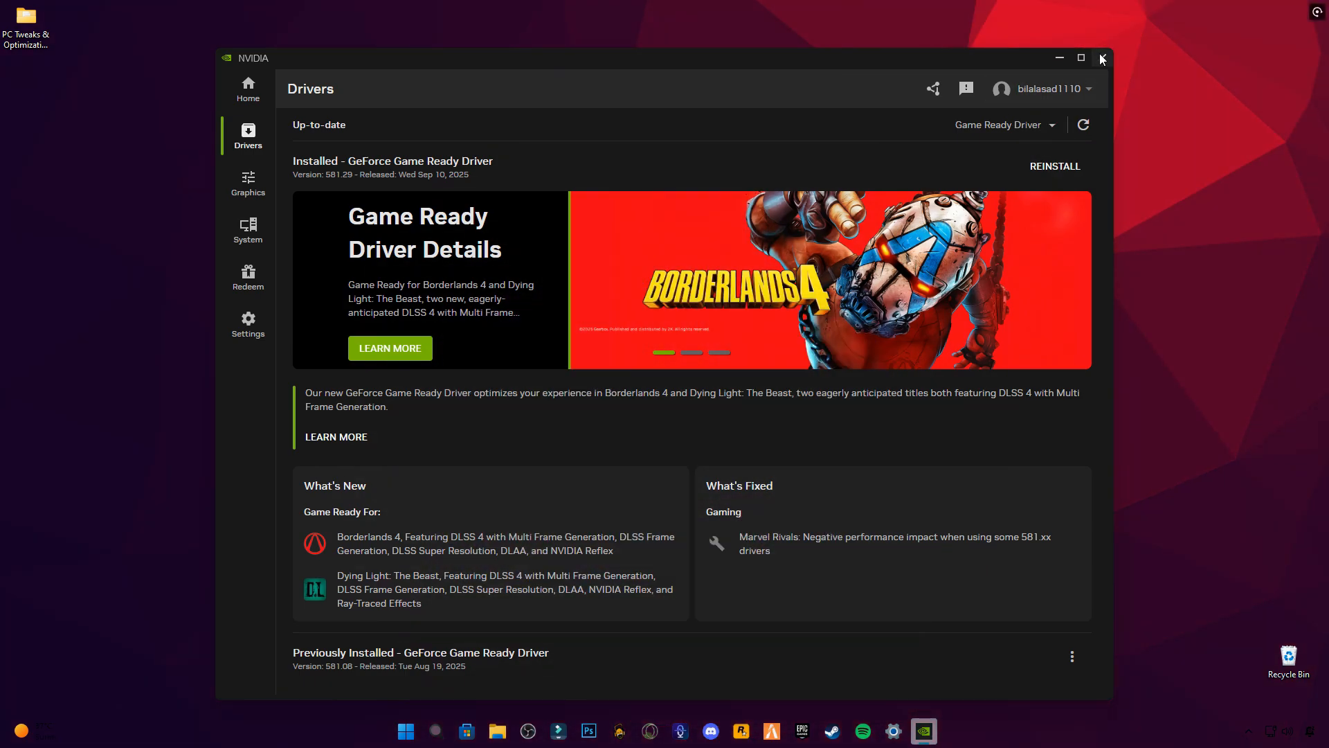
click(1101, 58)
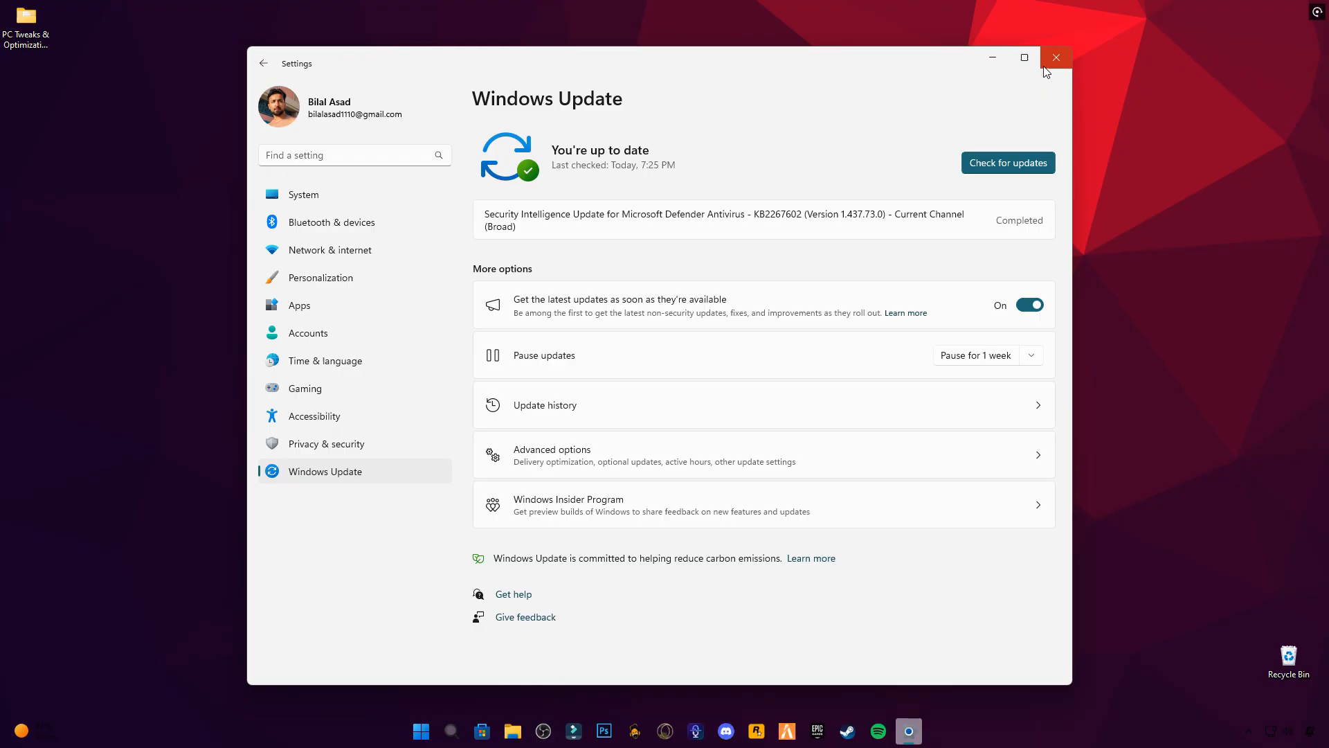
- Close Settings and browse the PC Tweaks folder's Registry Optimization and Undo subfolders, returning to the main folder
click(1055, 57)
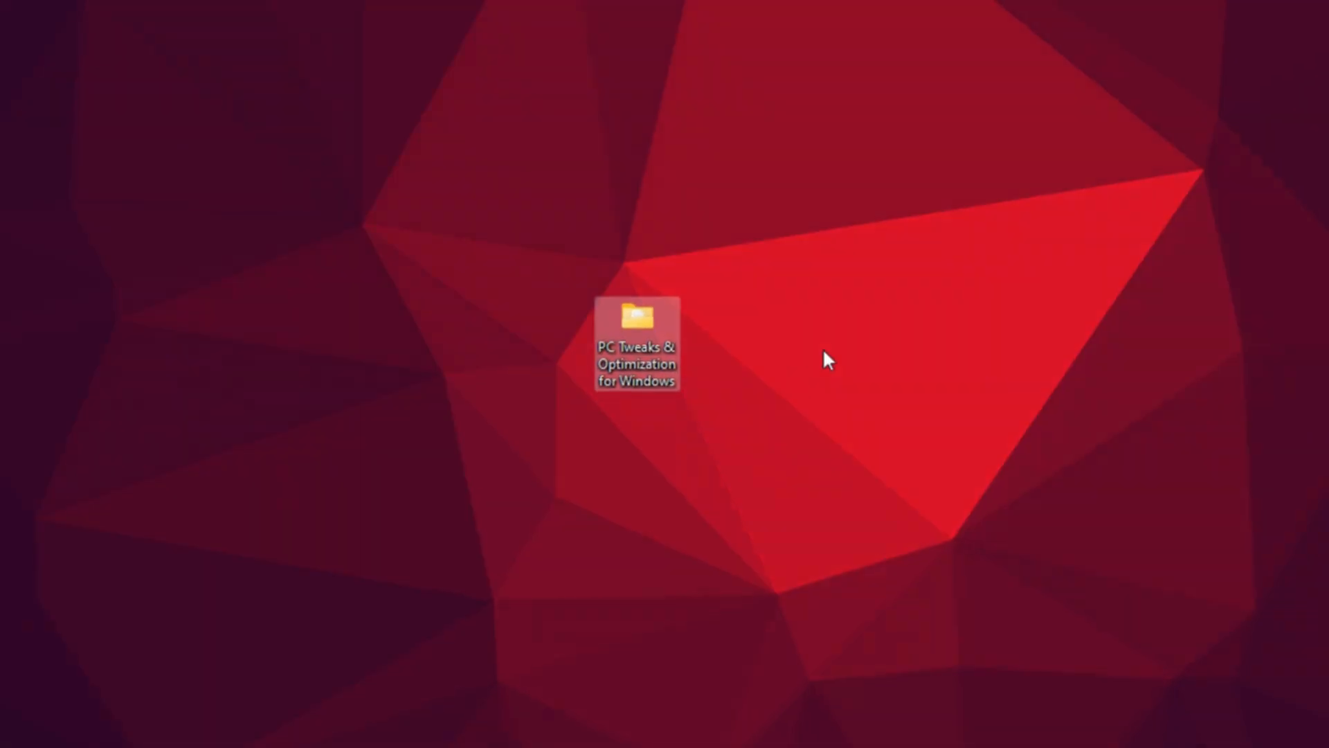
double_click(636, 323)
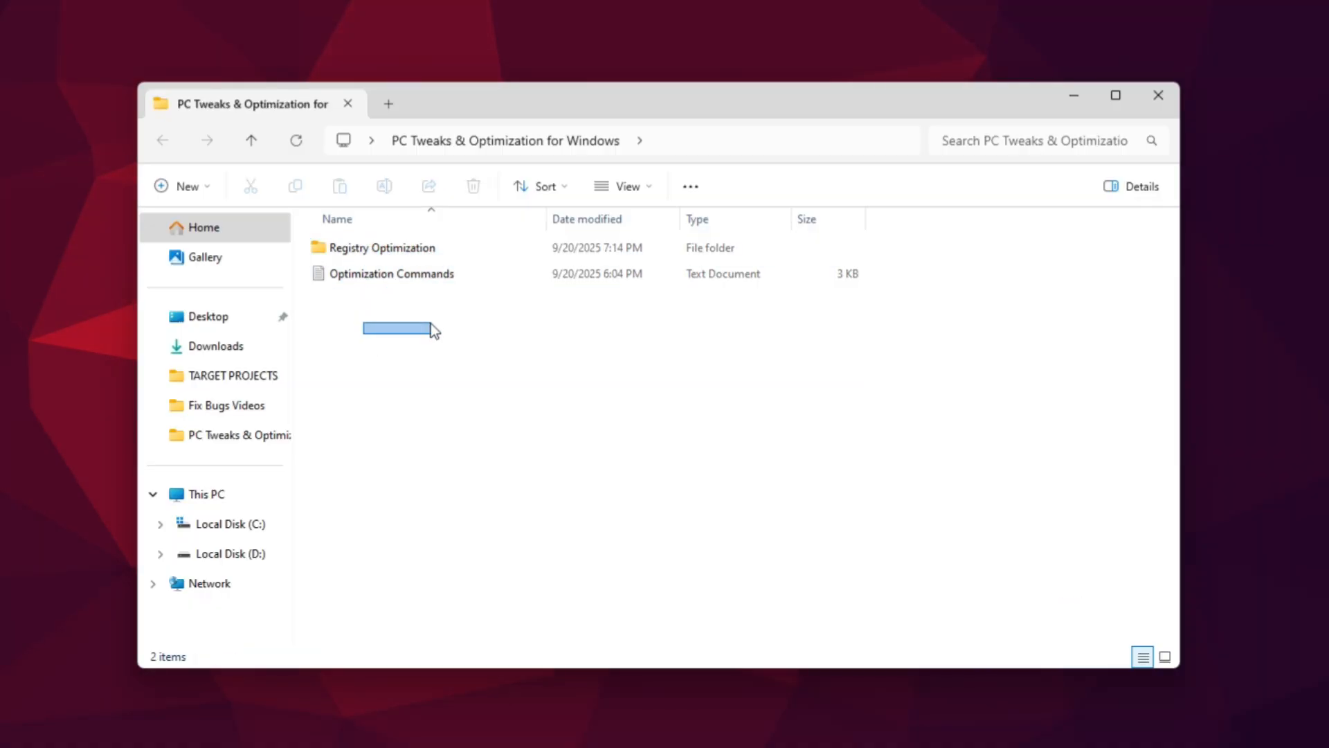
double_click(383, 247)
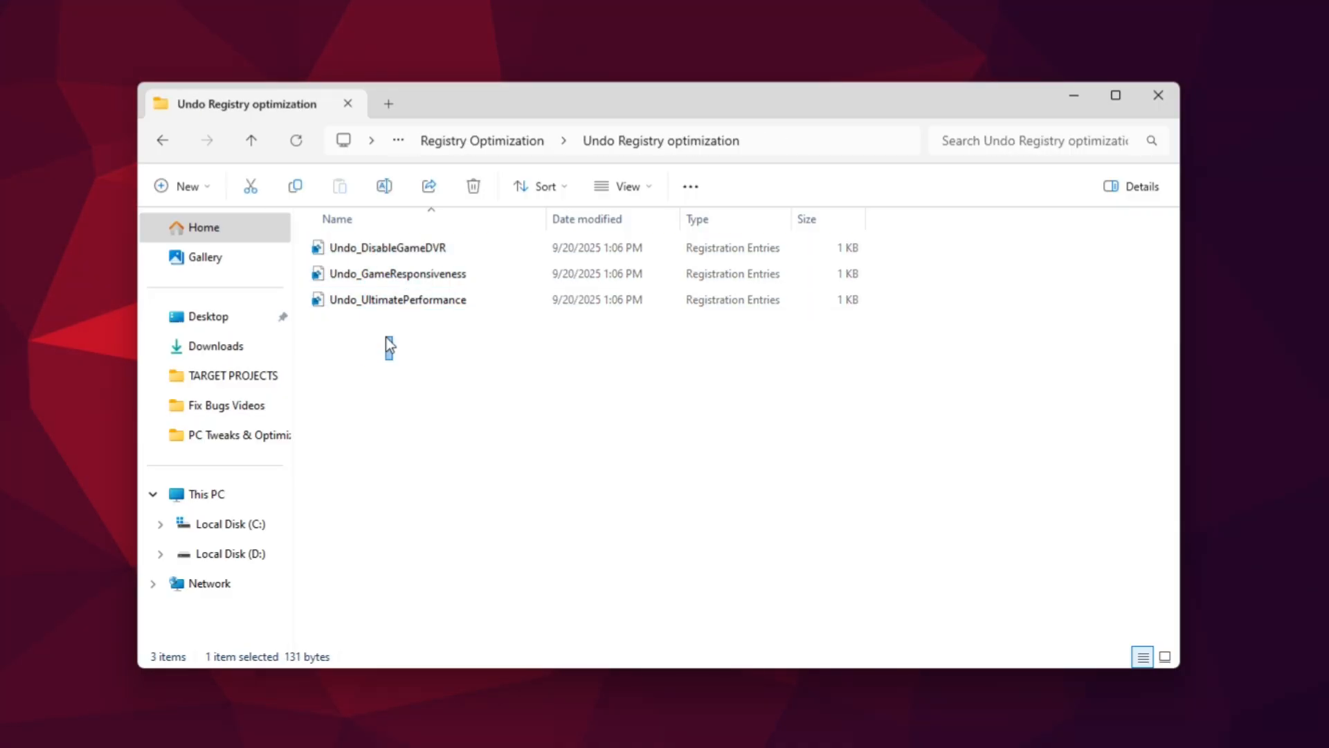
click(163, 140)
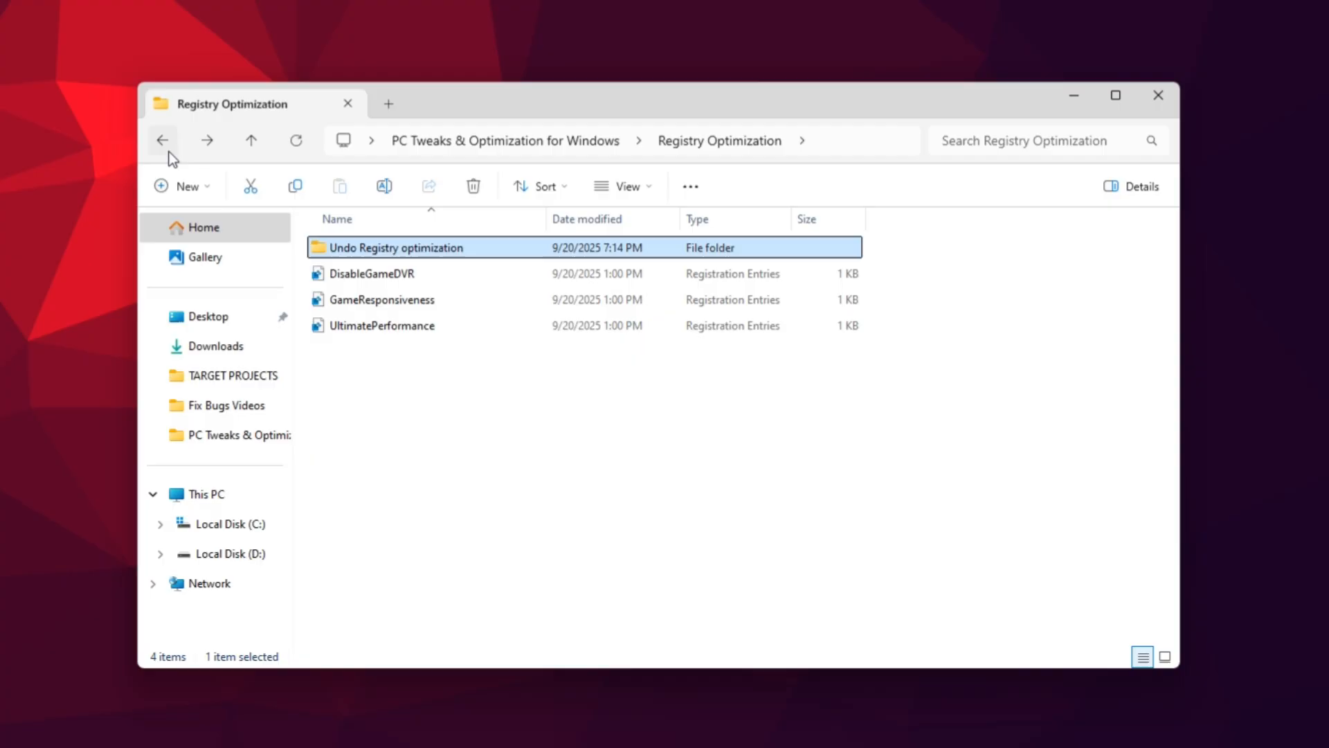
click(164, 139)
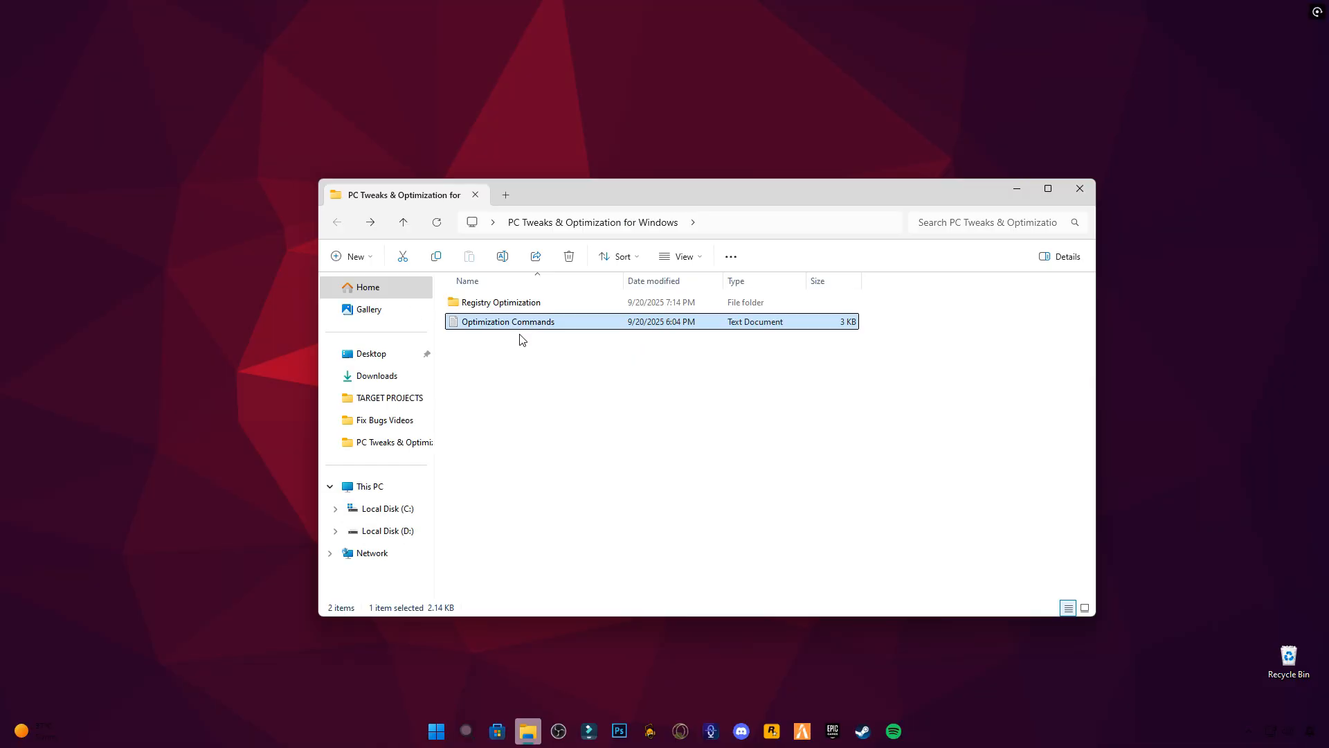
- View Optimization Commands.txt in Notepad and try launching CMD from the Run dialog
double_click(509, 321)
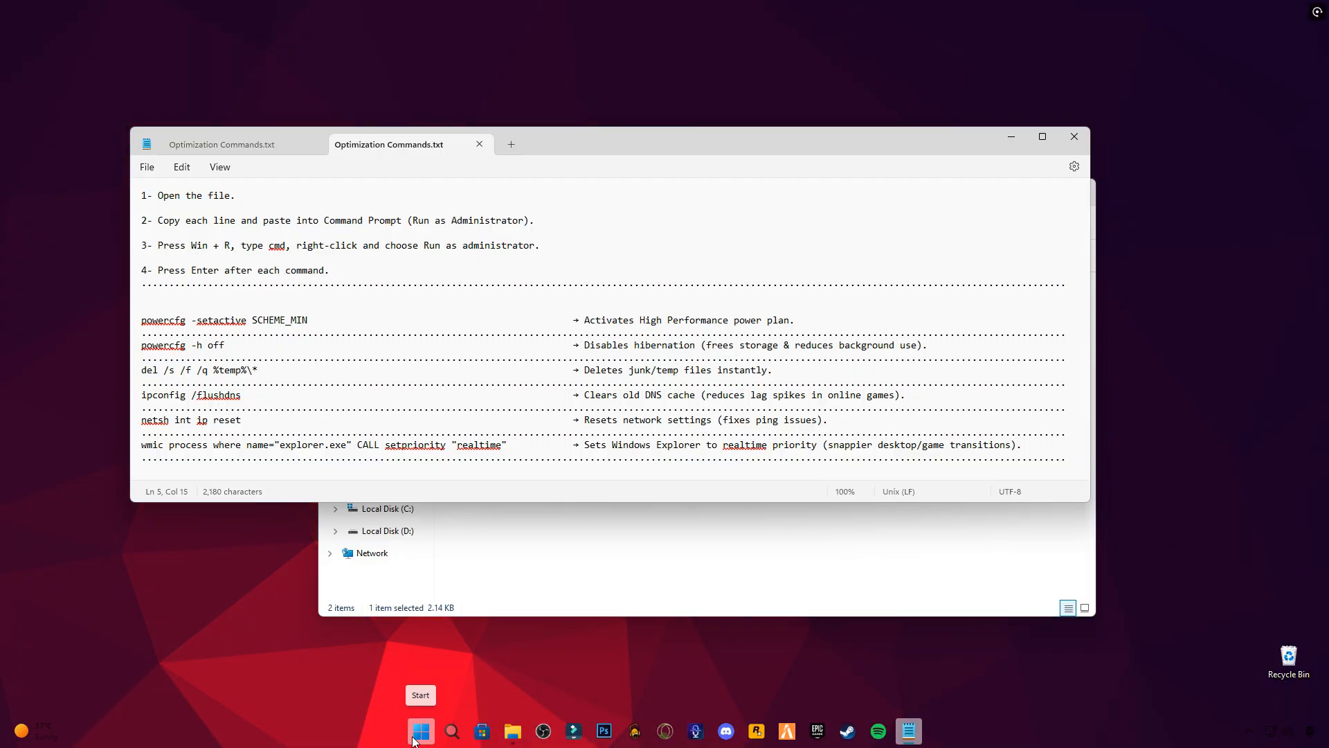
right_click(421, 731)
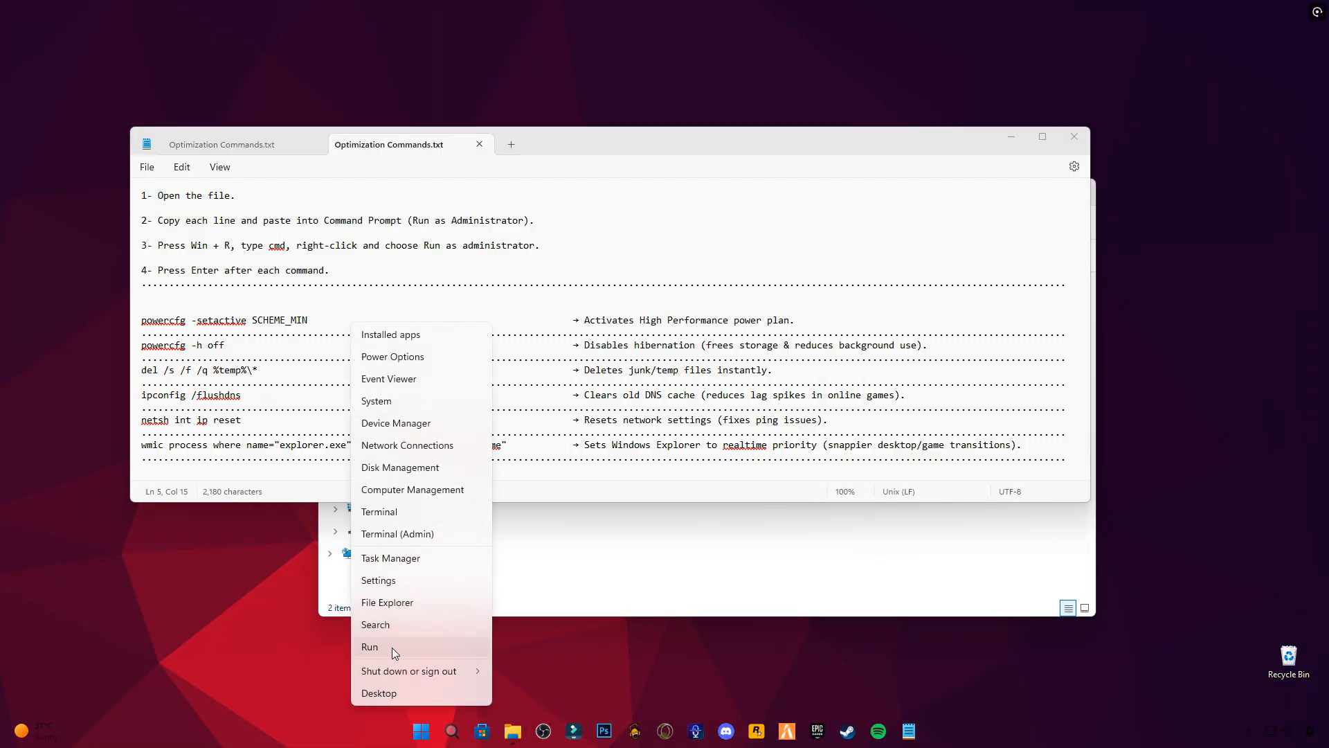
click(369, 646)
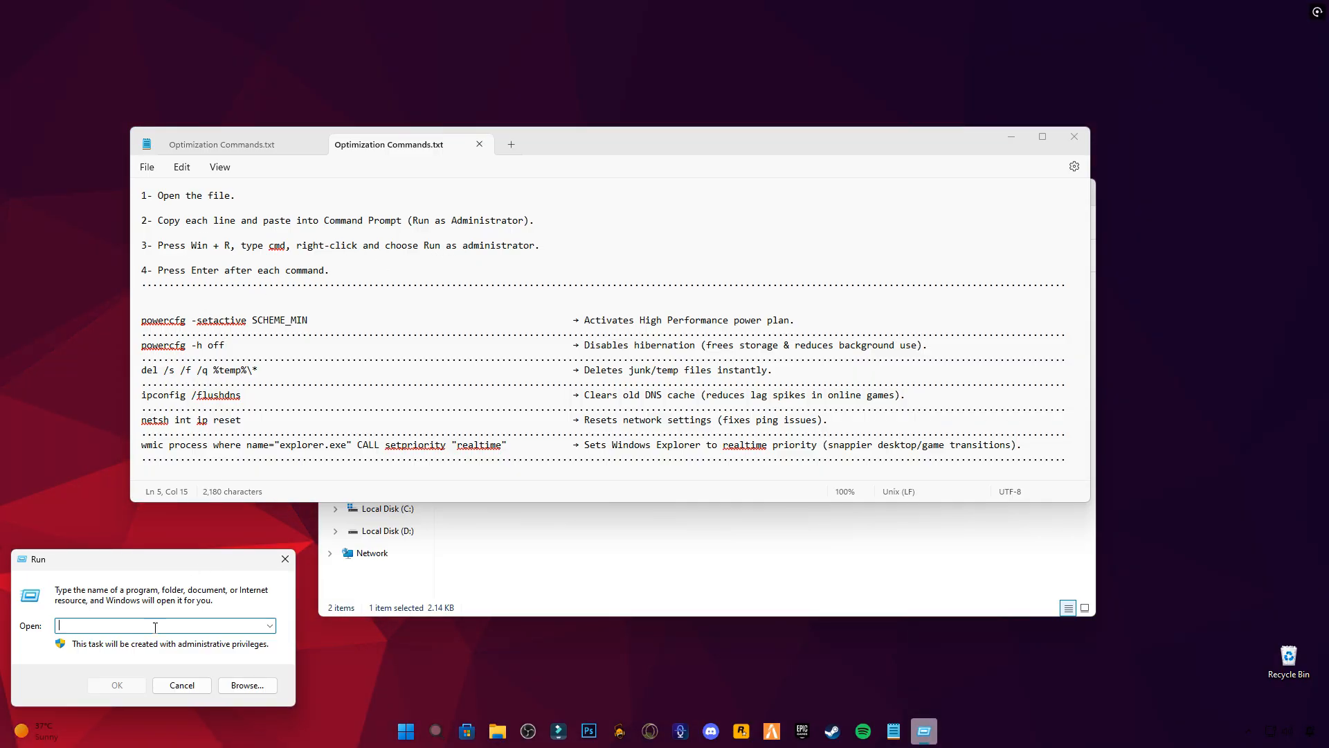
text(CMD)
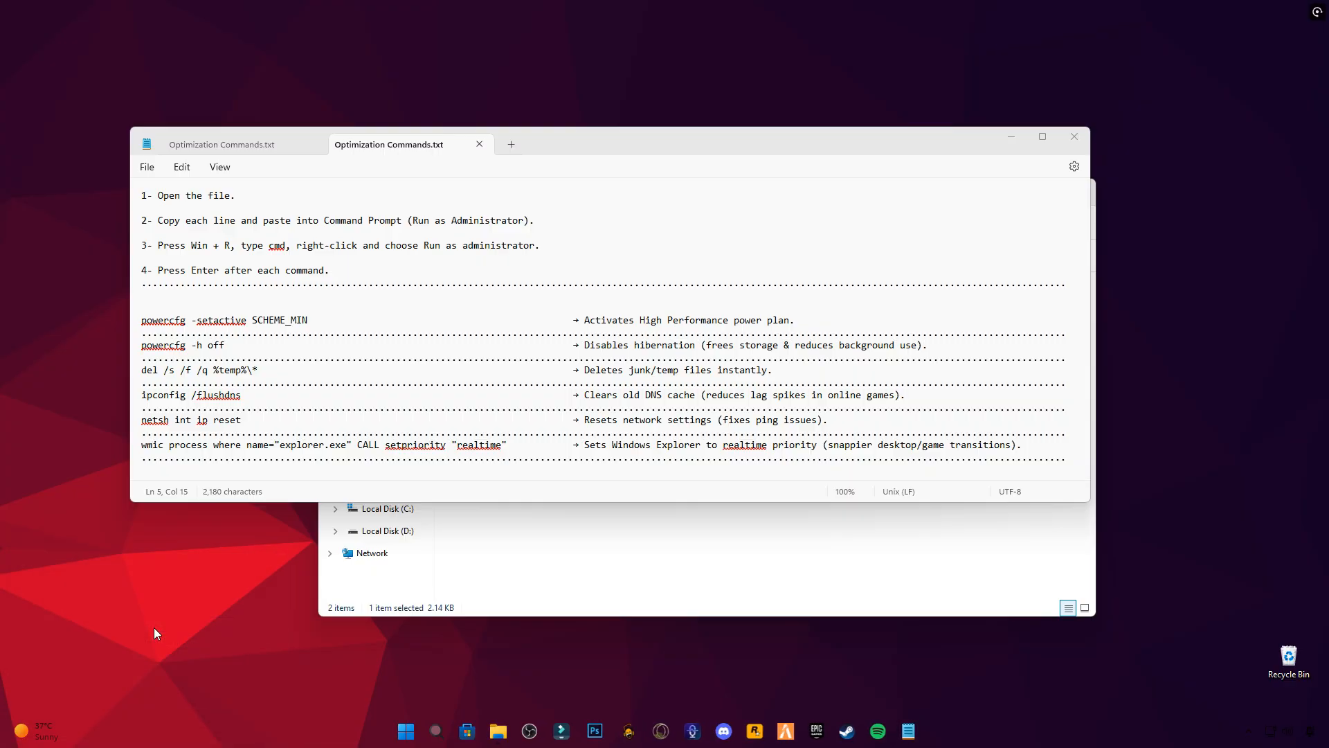
click(922, 731)
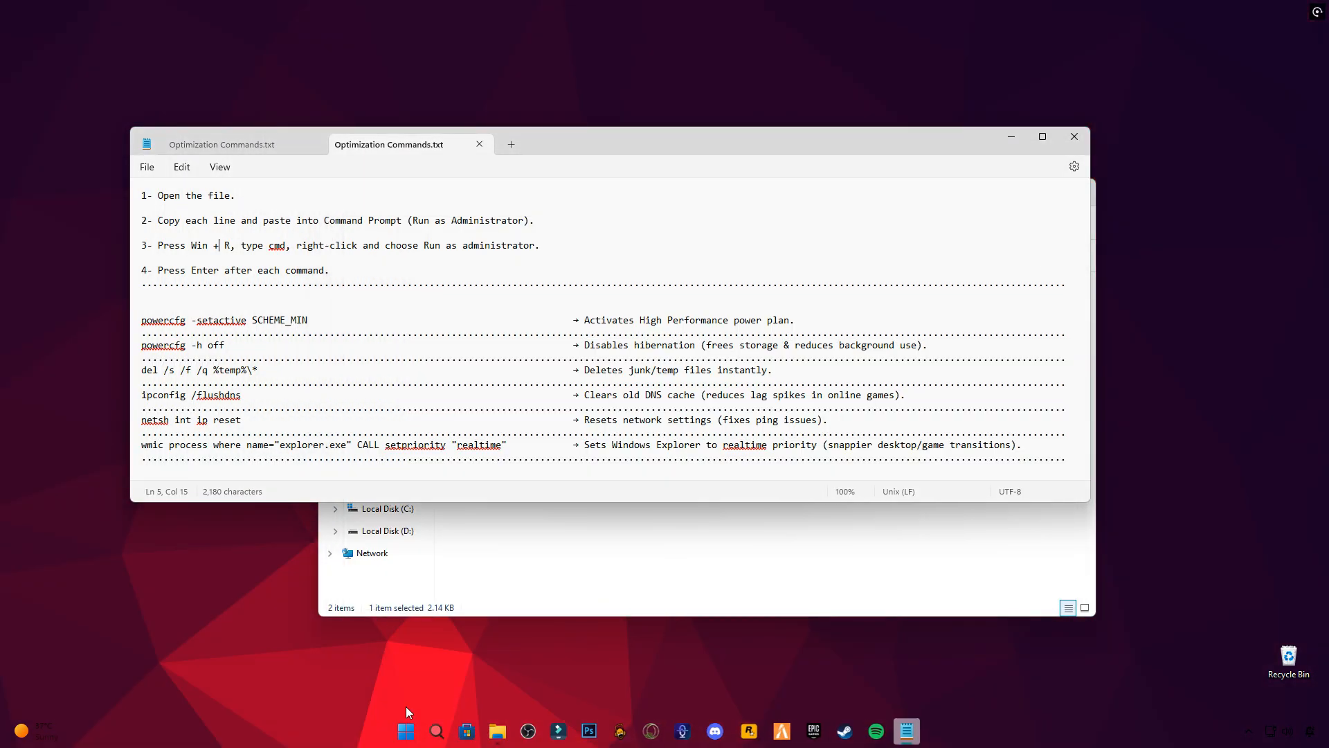
- Search Start for cmd to get Command Prompt's Run as administrator option
click(406, 729)
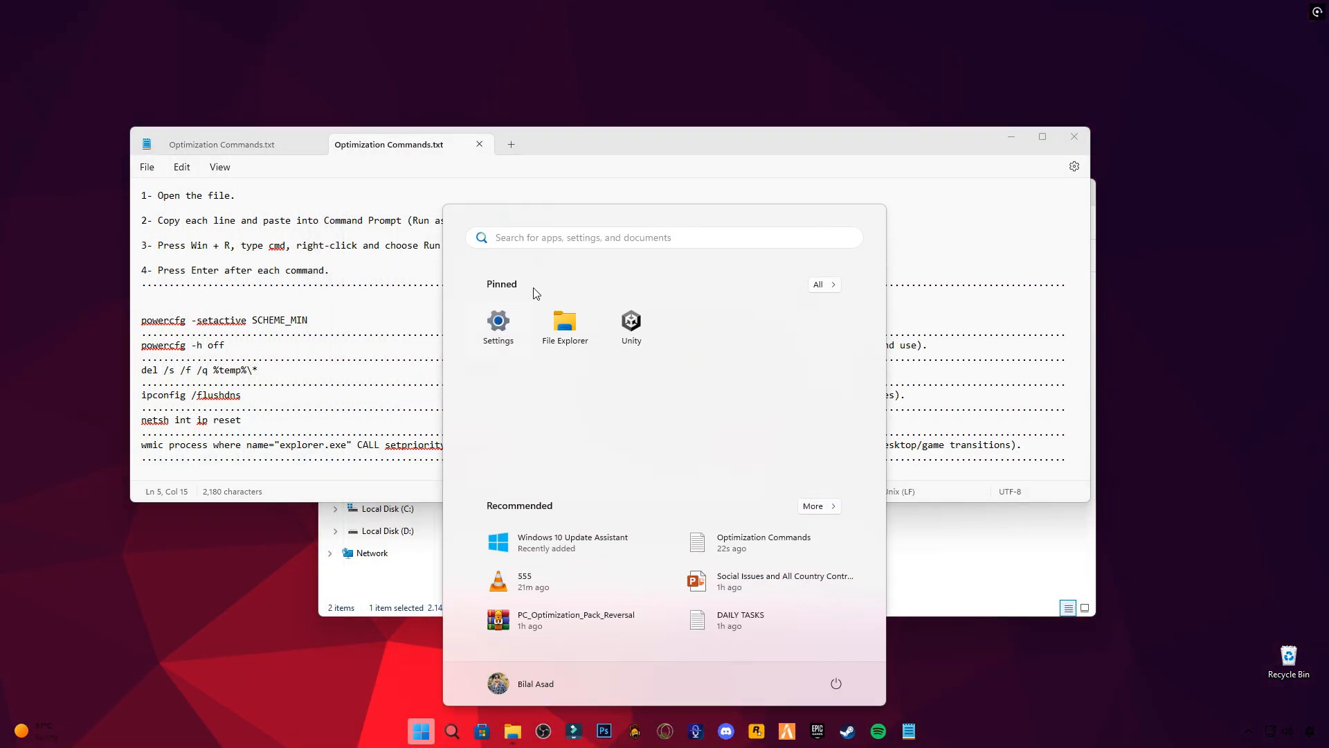
text(cmd)
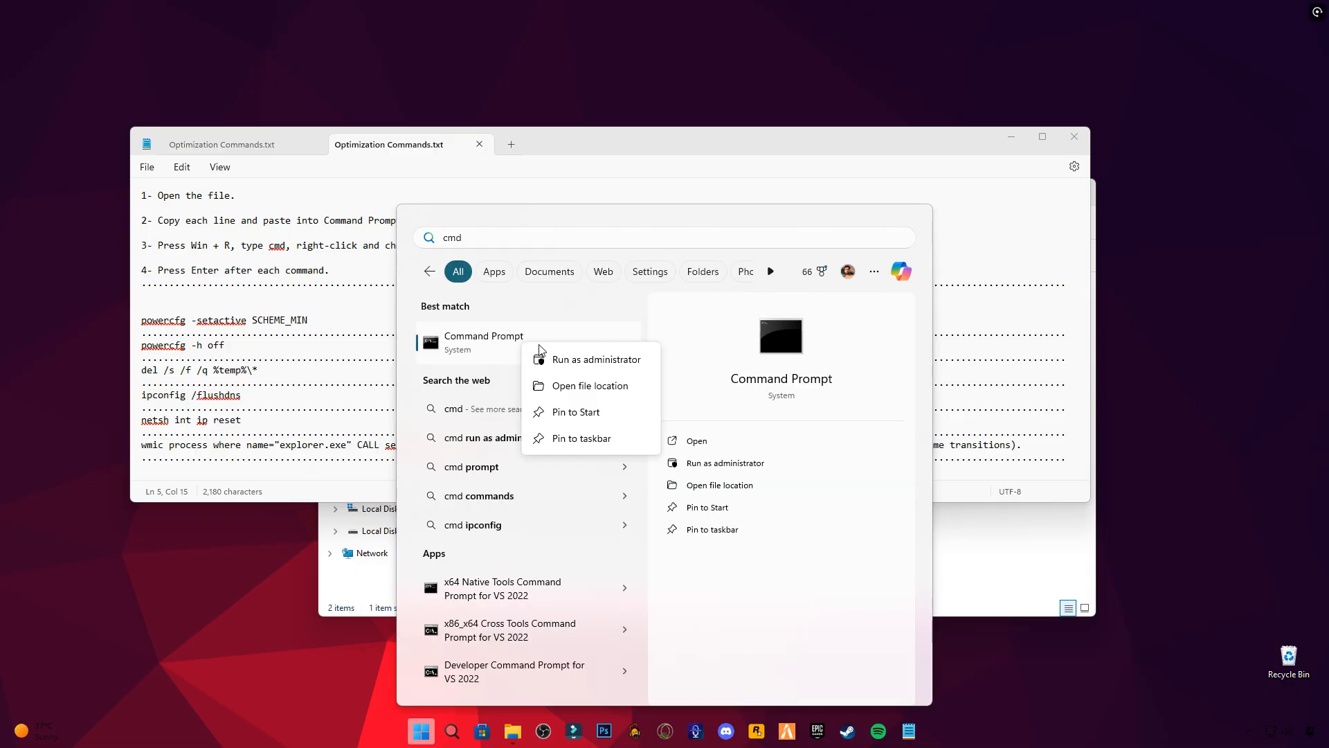
- In an administrator Command Prompt run powercfg -setactive SCHEME_MIN and powercfg -h off
click(596, 359)
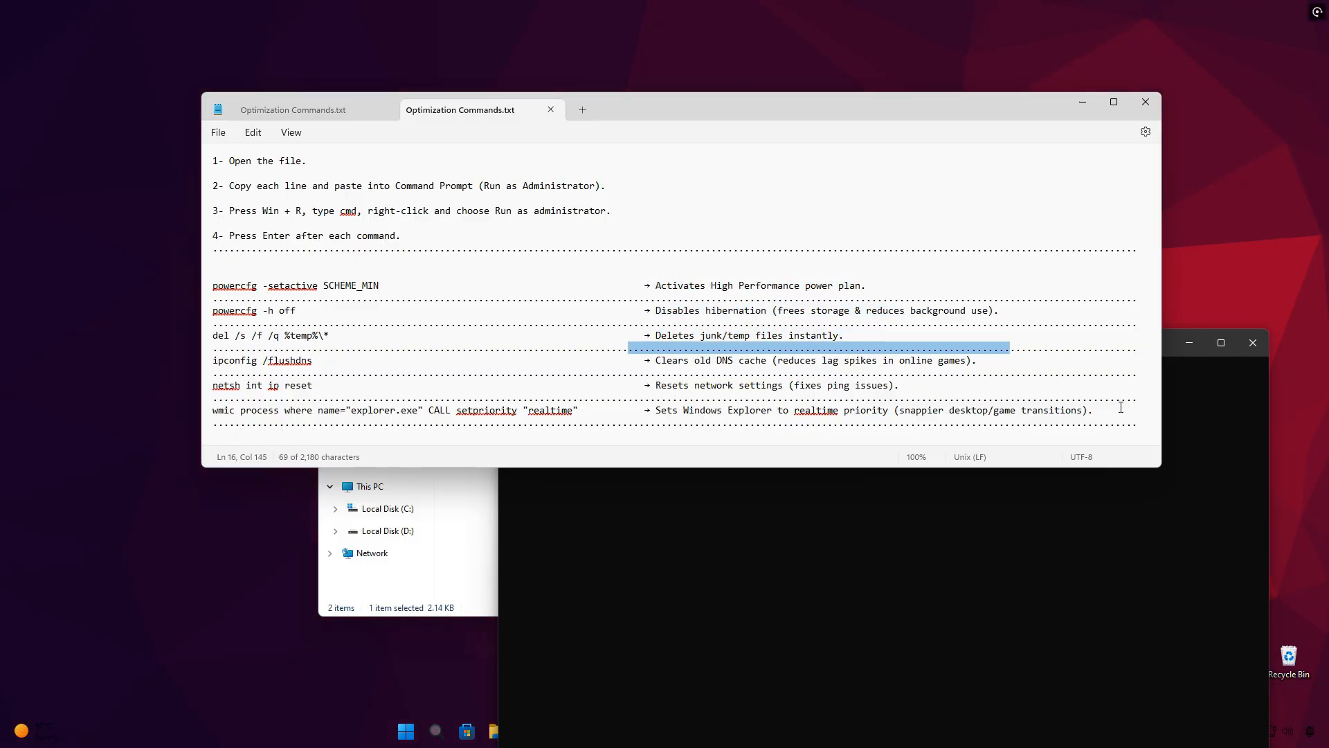
click(384, 285)
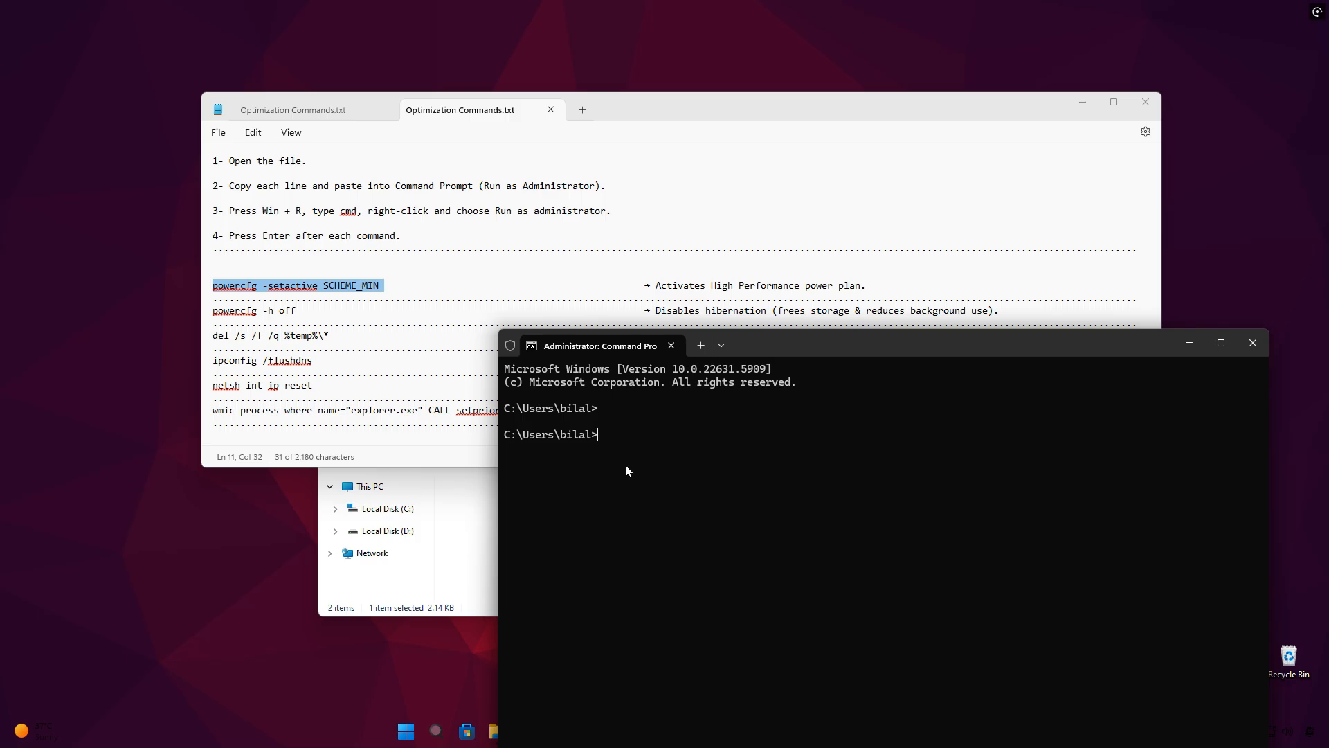
text(powercfg -setactive SCHEME_MIN)
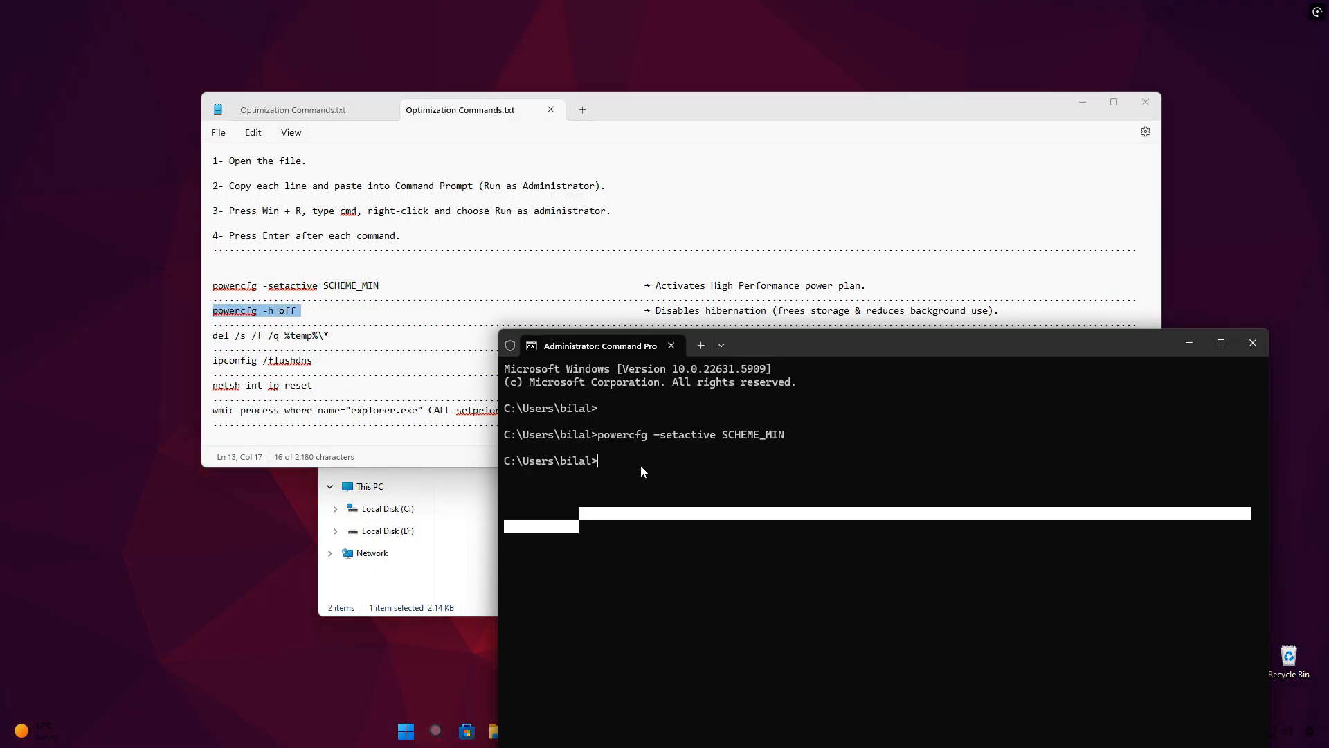
text(powercfg -h off)
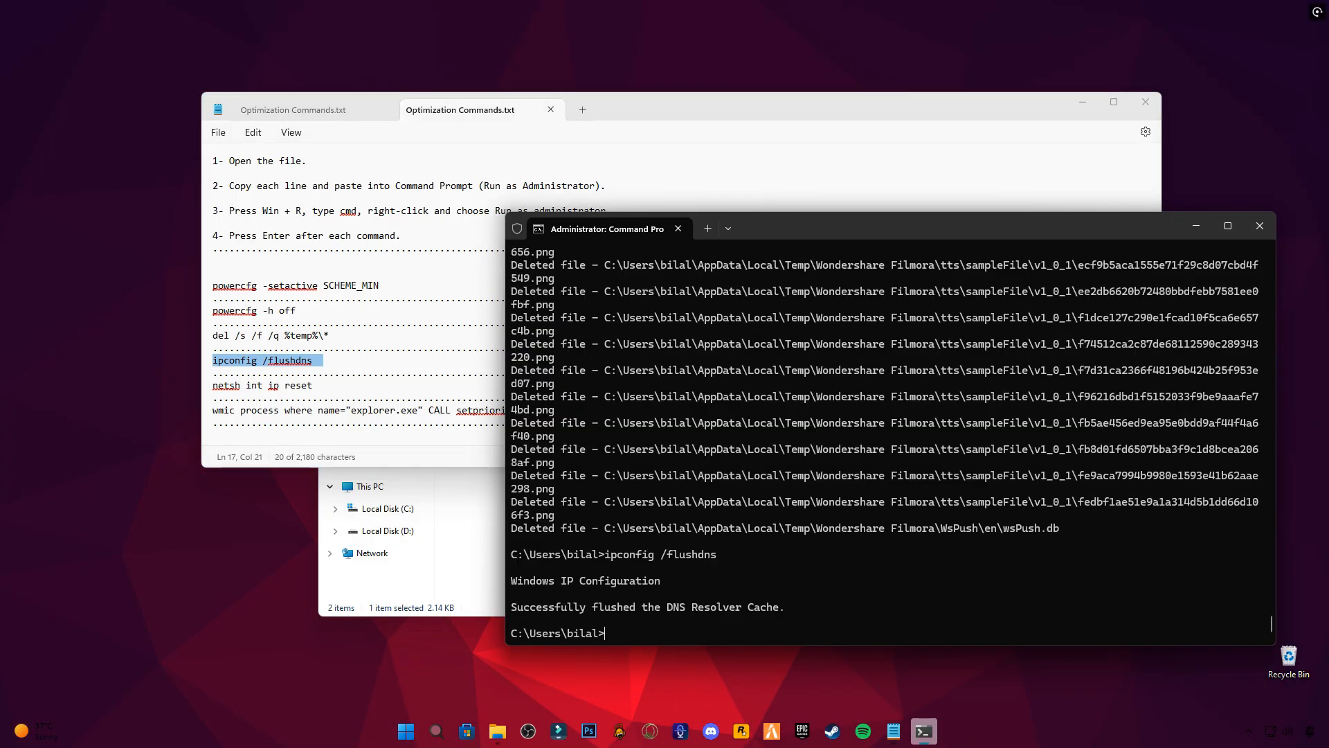
mouse_move(547, 585)
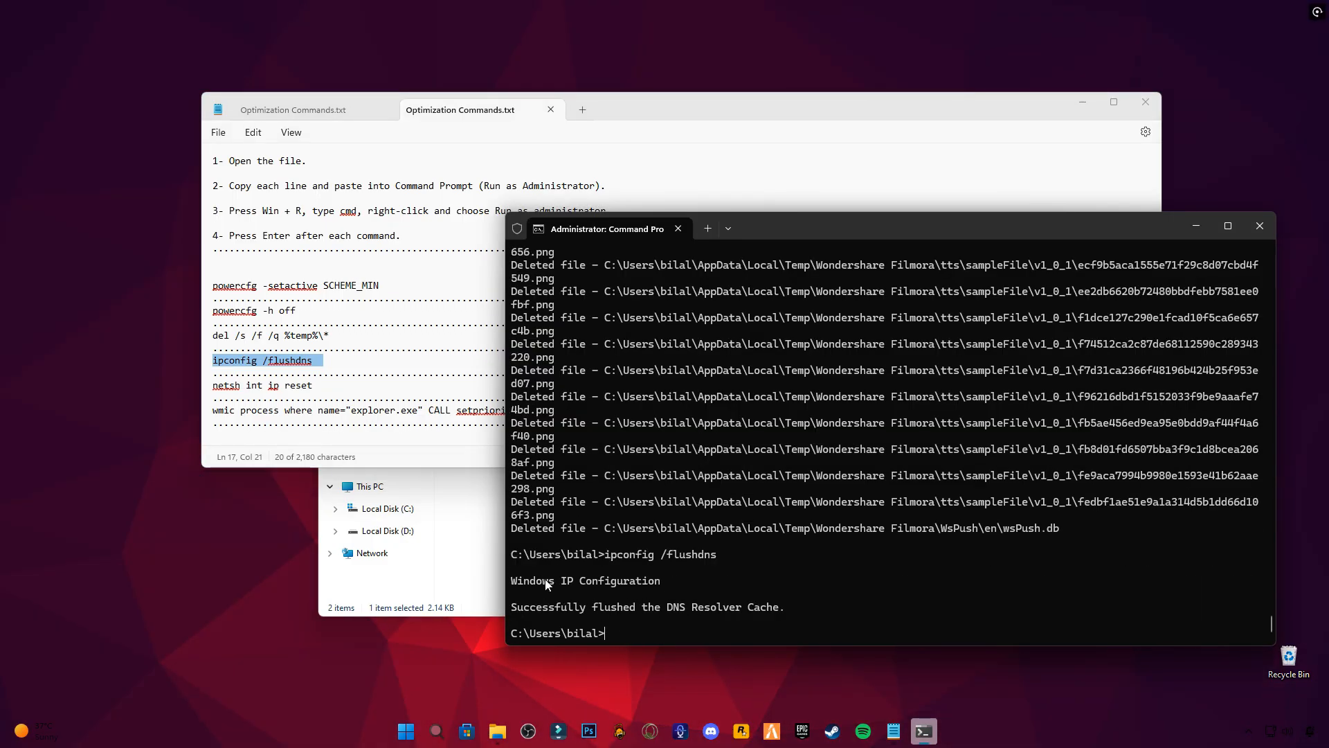
- Run netsh int ip reset and the wmic Explorer realtime-priority command, then exit the prompt
click(271, 385)
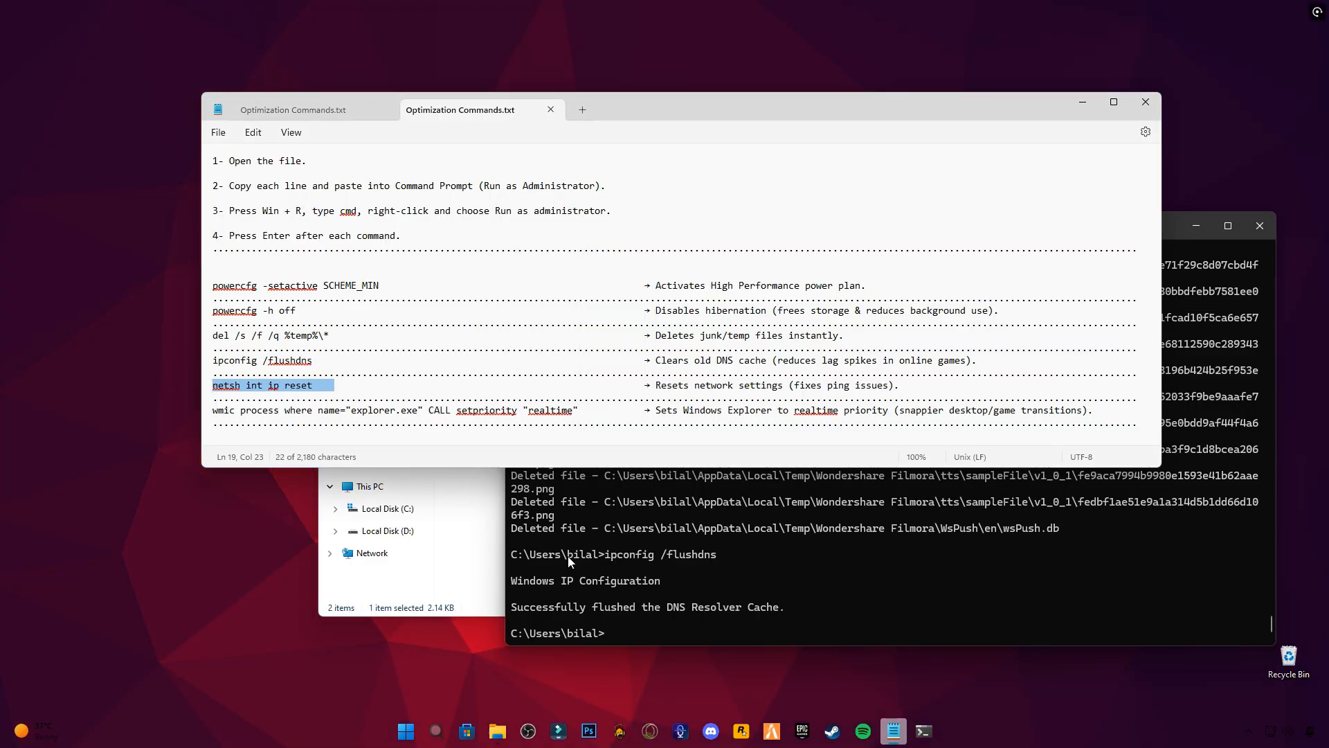
text(netsh int ip reset)
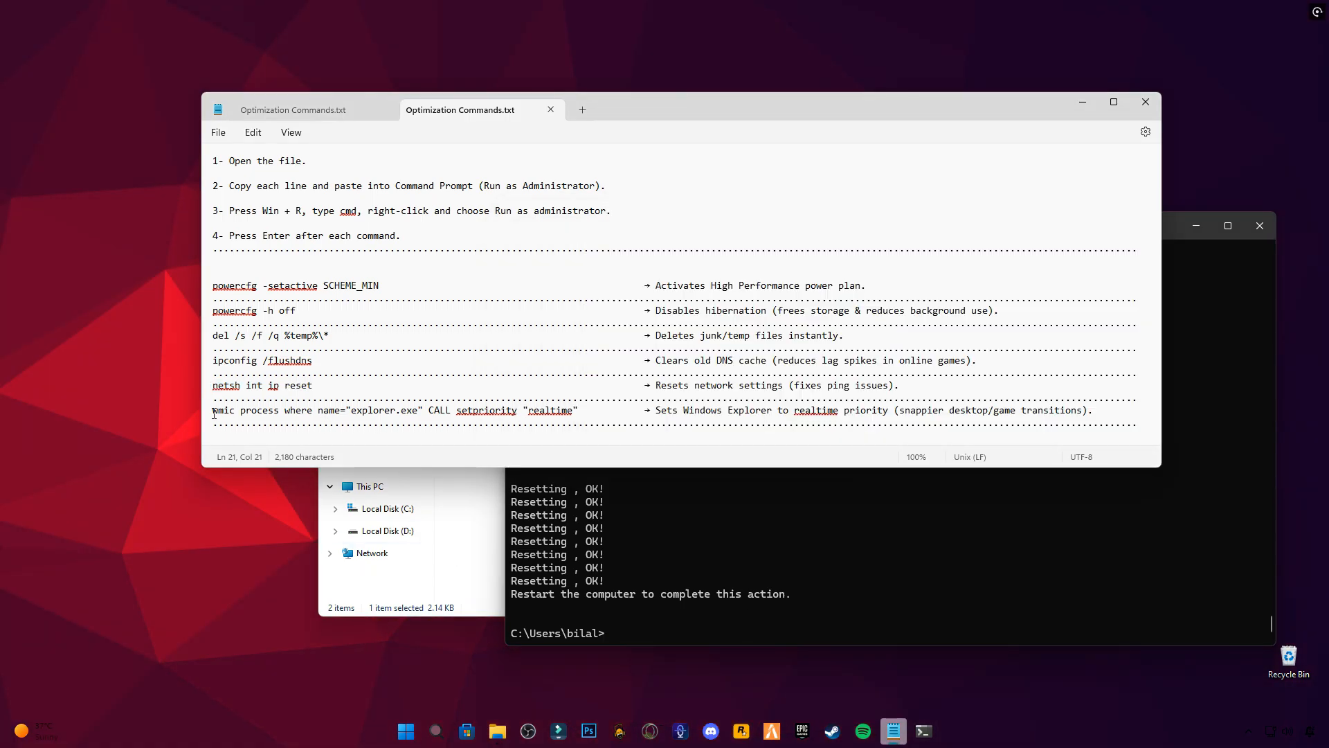
drag(213, 410, 578, 410)
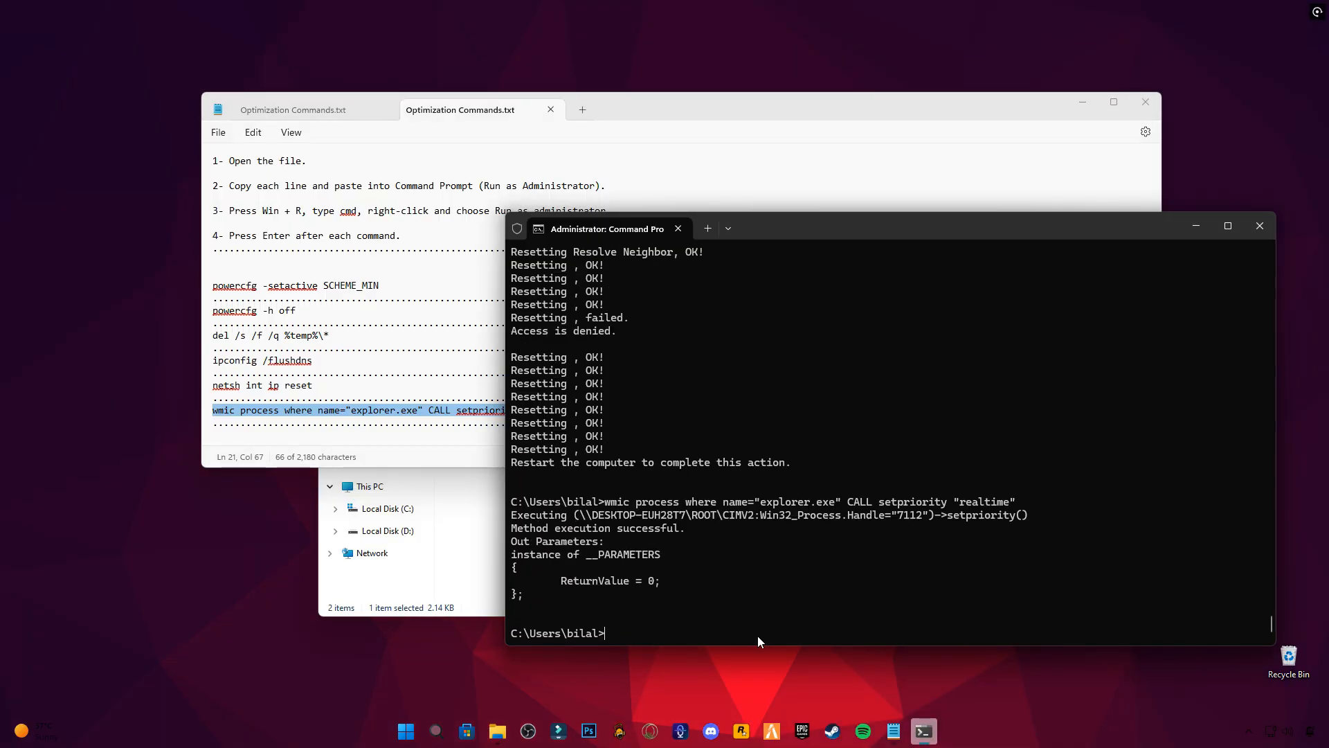
mouse_move(566, 559)
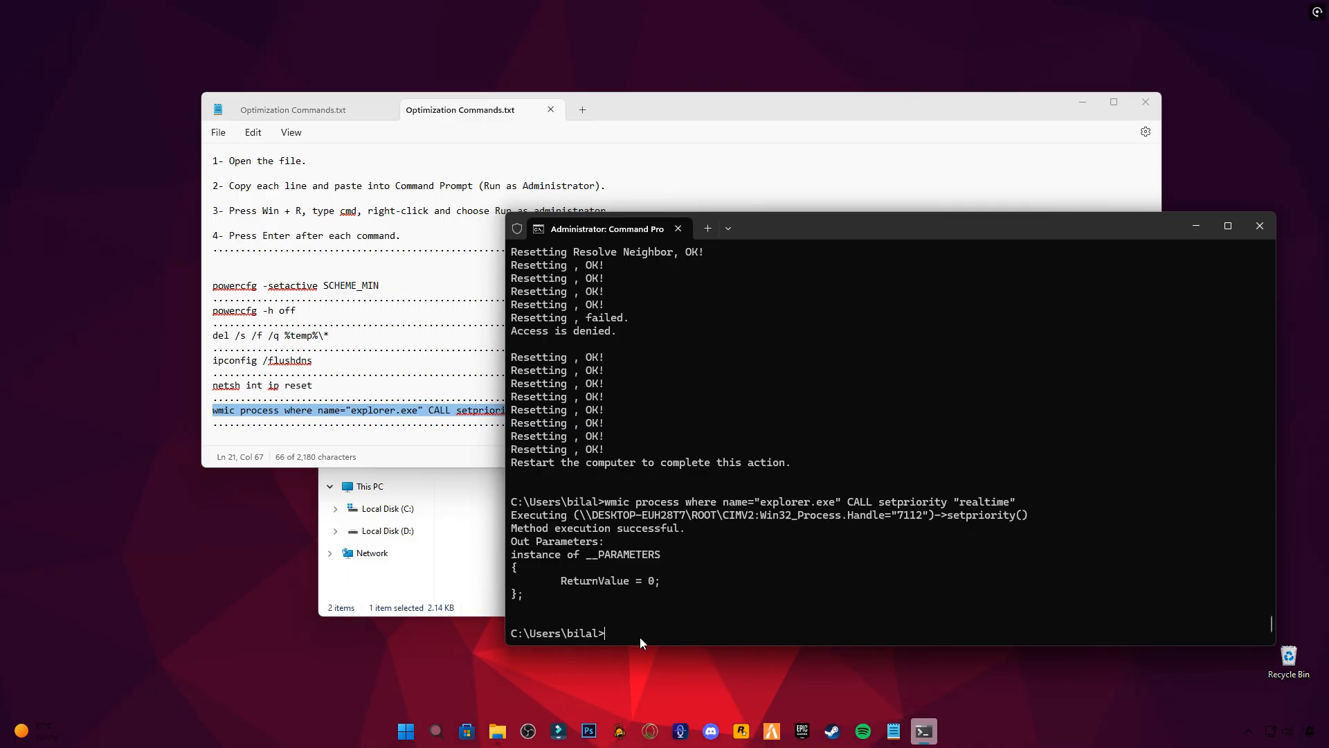
text(exit)
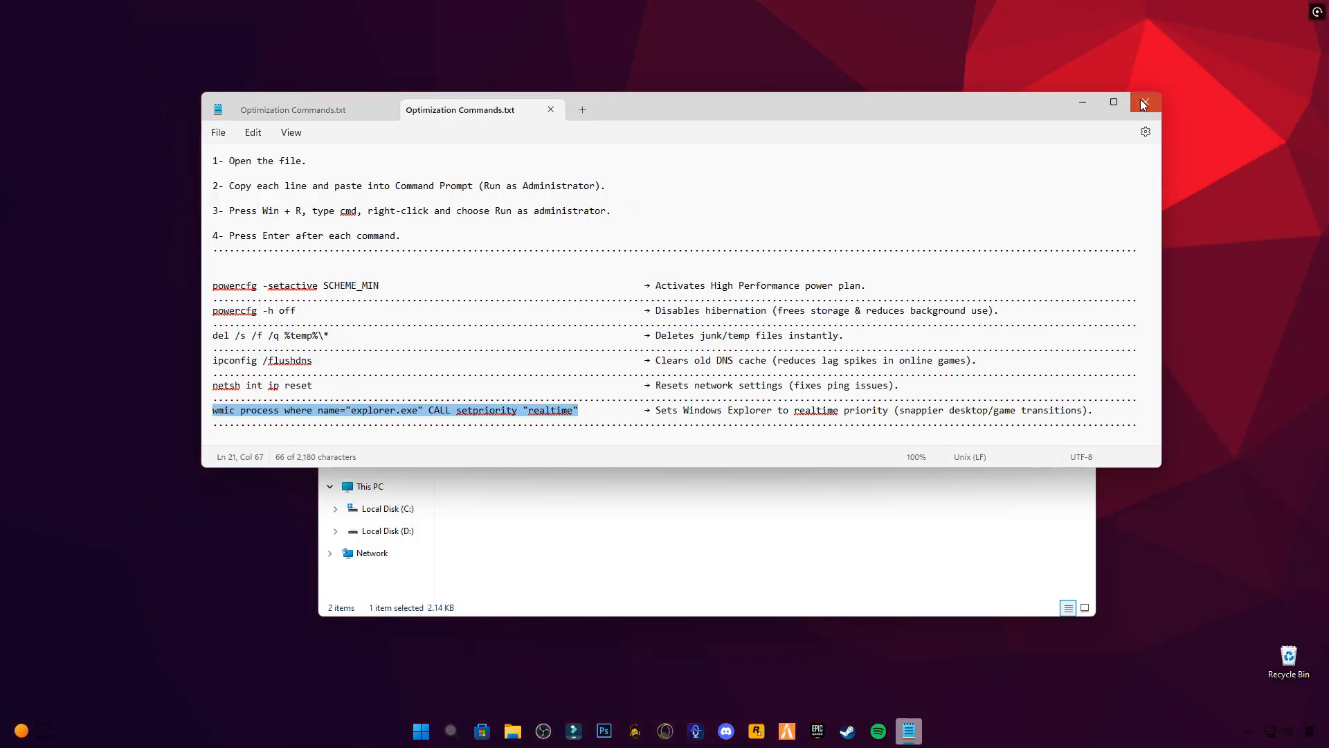
- Merge DisableGameDVR and GameResponsiveness .reg files into the registry and confirm
click(1144, 101)
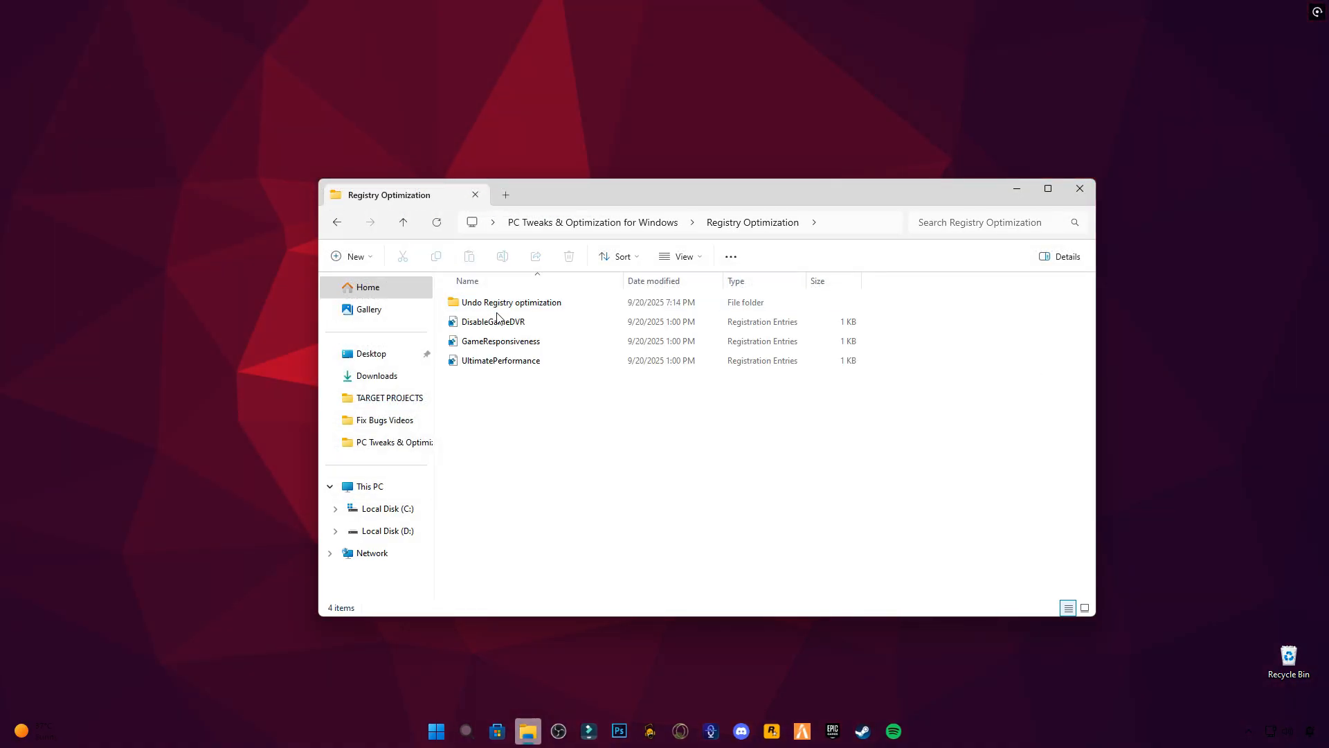
right_click(492, 321)
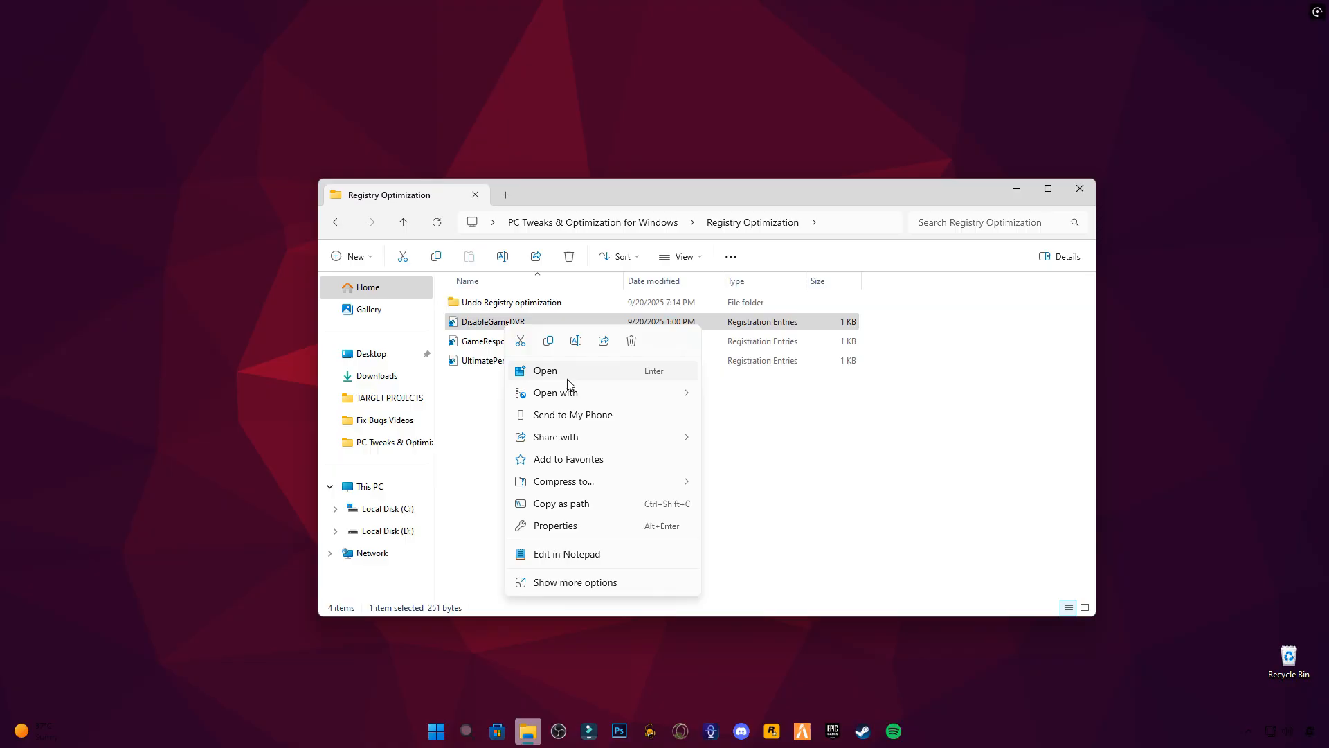
click(574, 583)
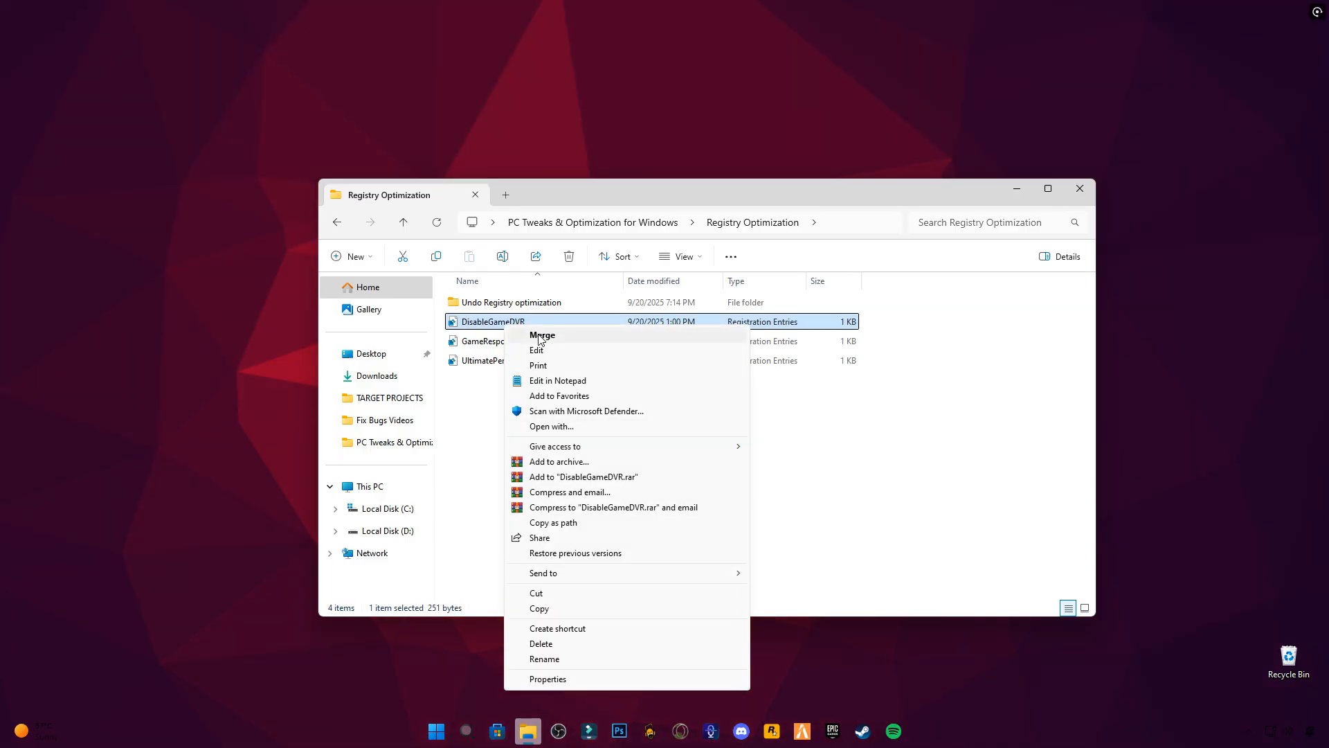
click(542, 335)
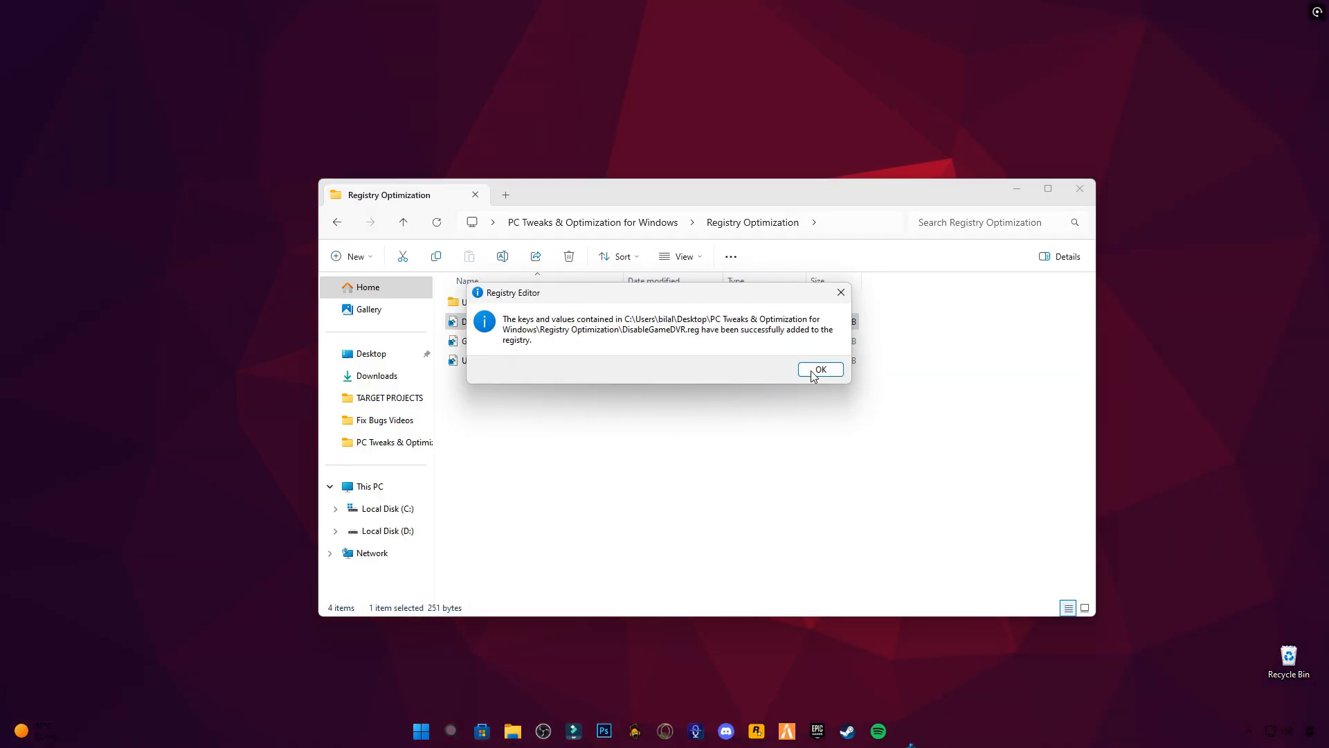
click(818, 369)
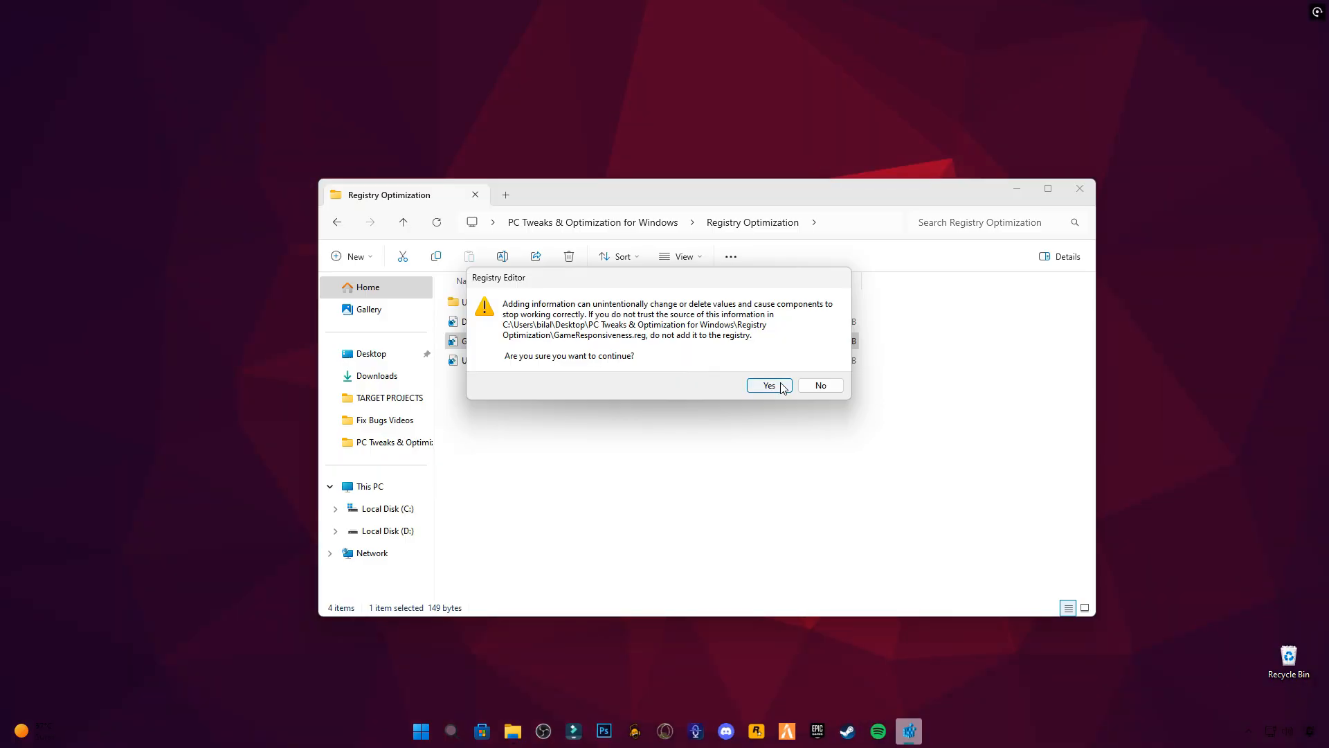
click(767, 385)
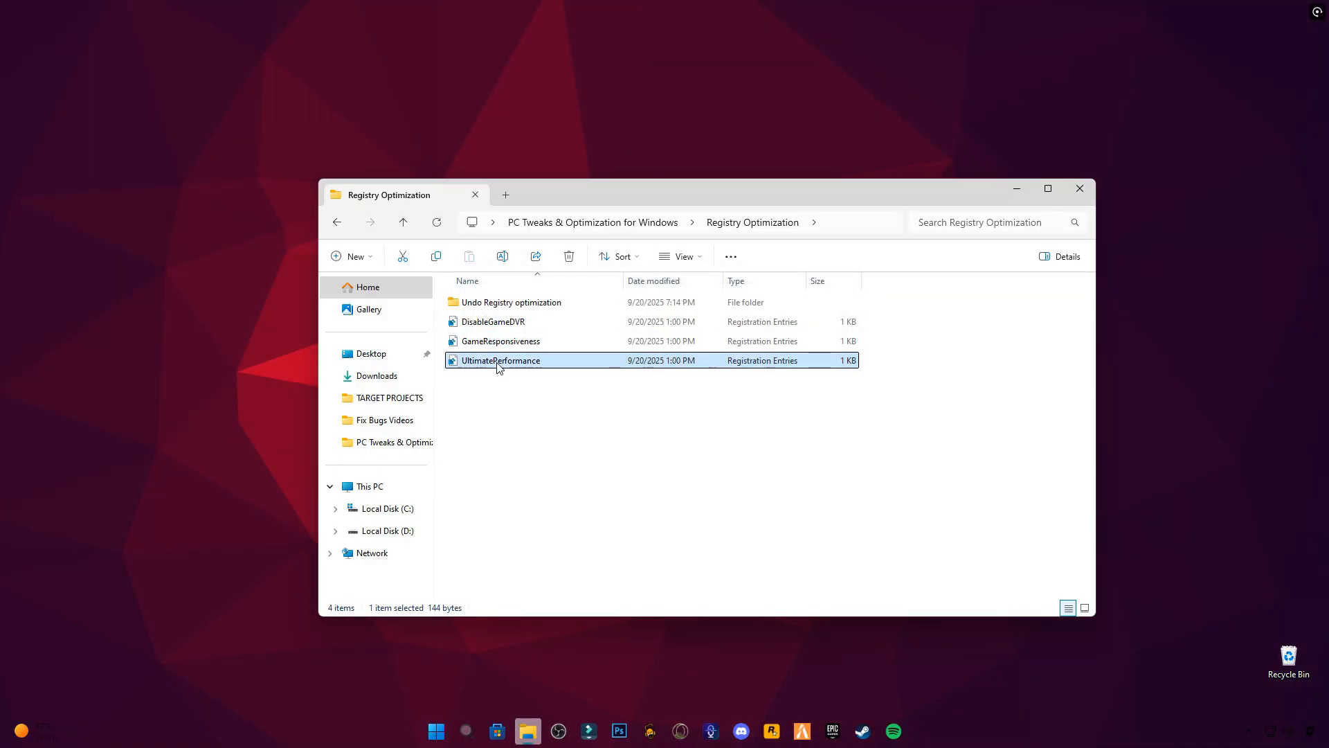
- Attempt to merge UltimatePerformance (import fails), close Explorer and bring up the Start power options to restart
double_click(500, 360)
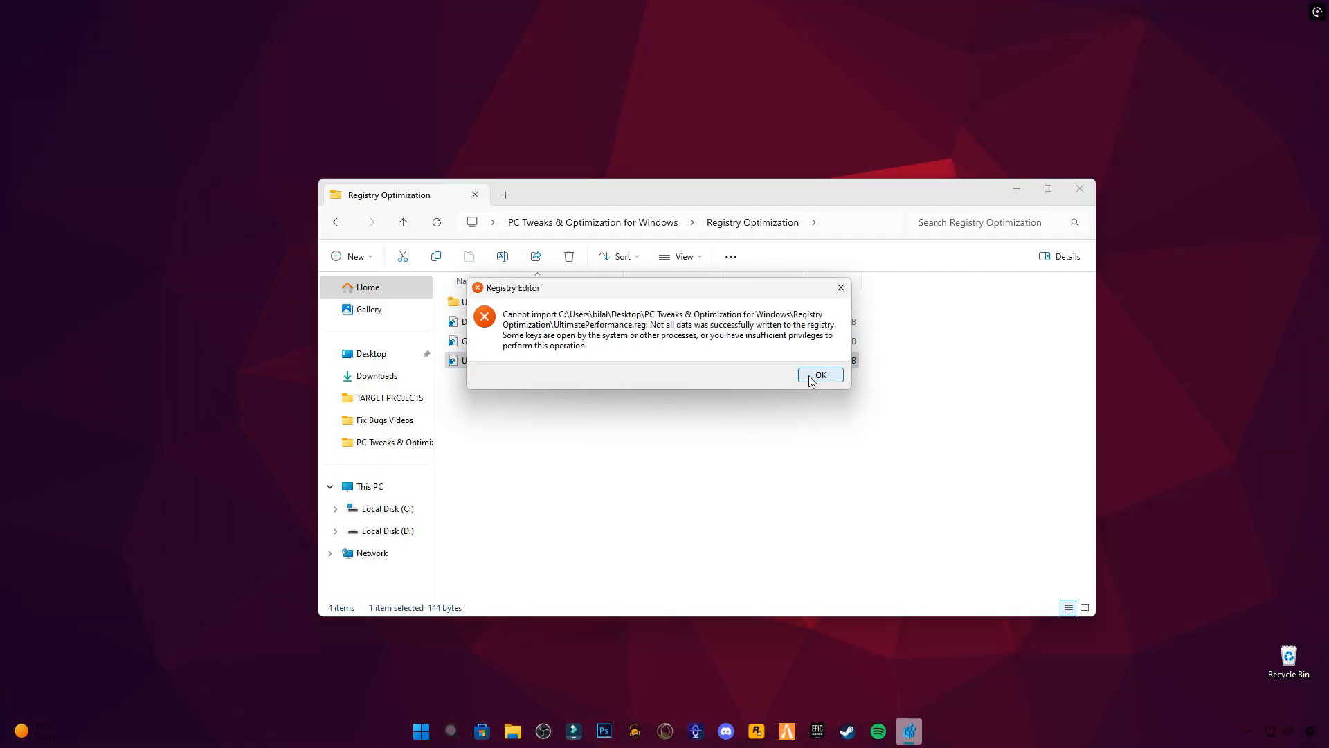
click(819, 375)
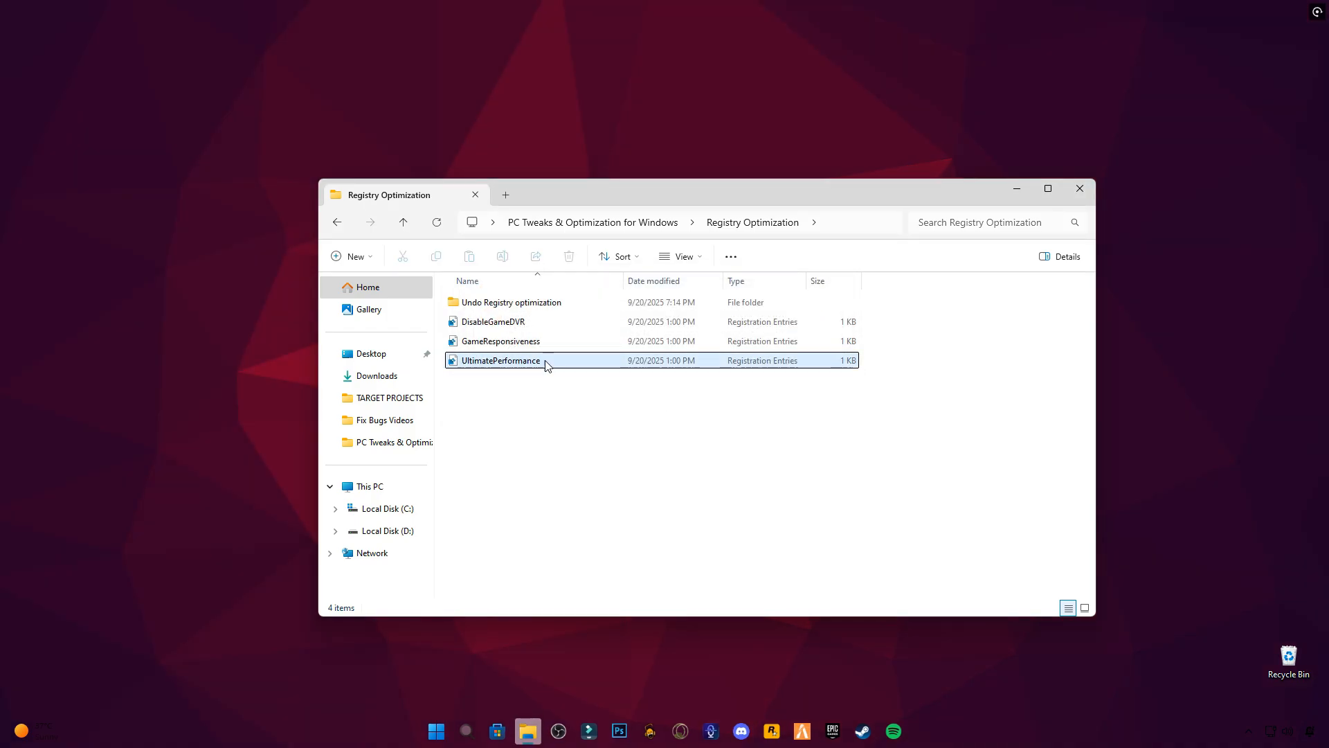
double_click(511, 302)
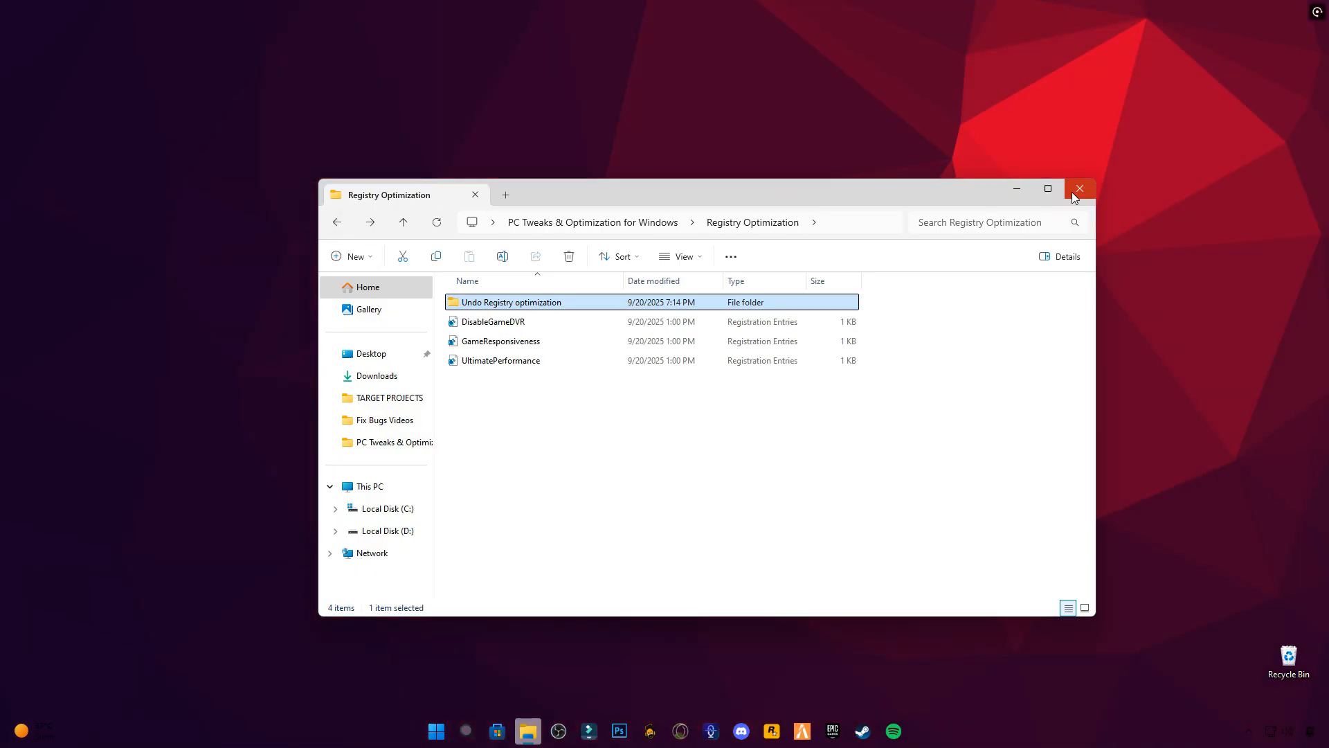
click(437, 731)
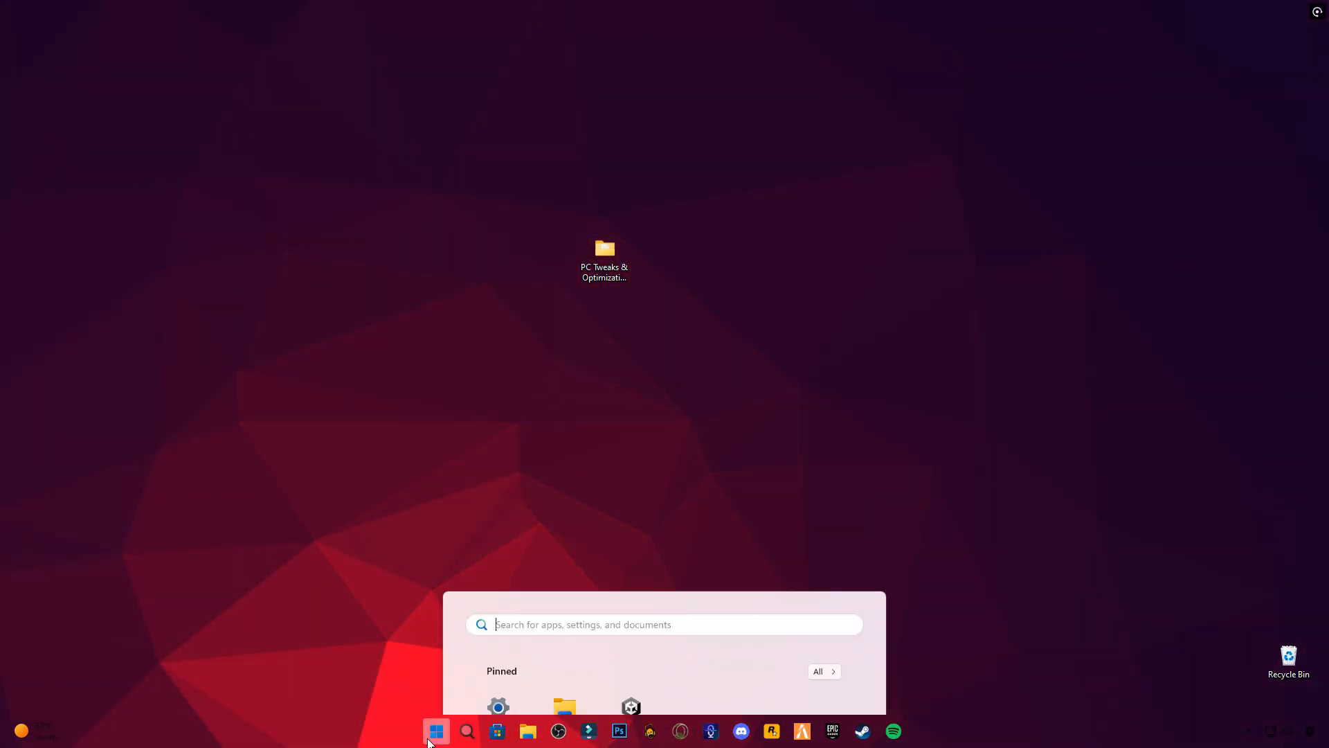
click(835, 684)
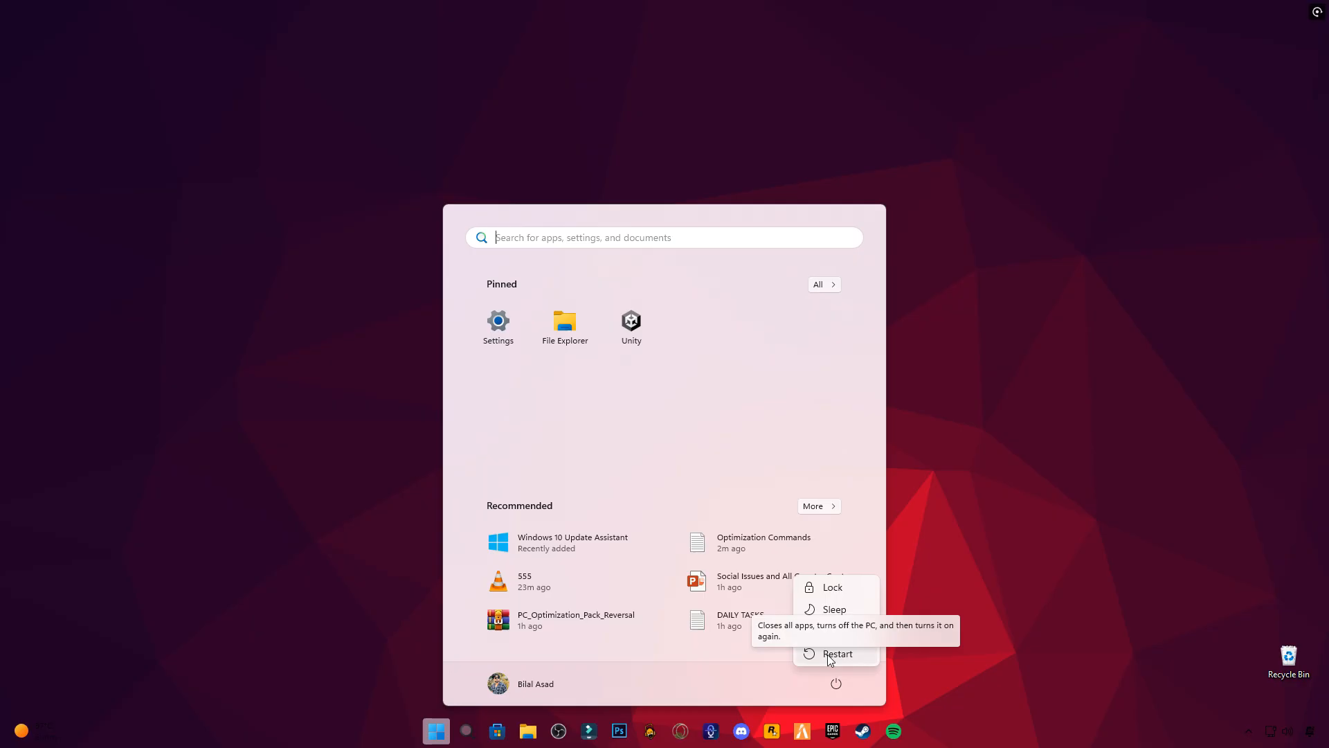